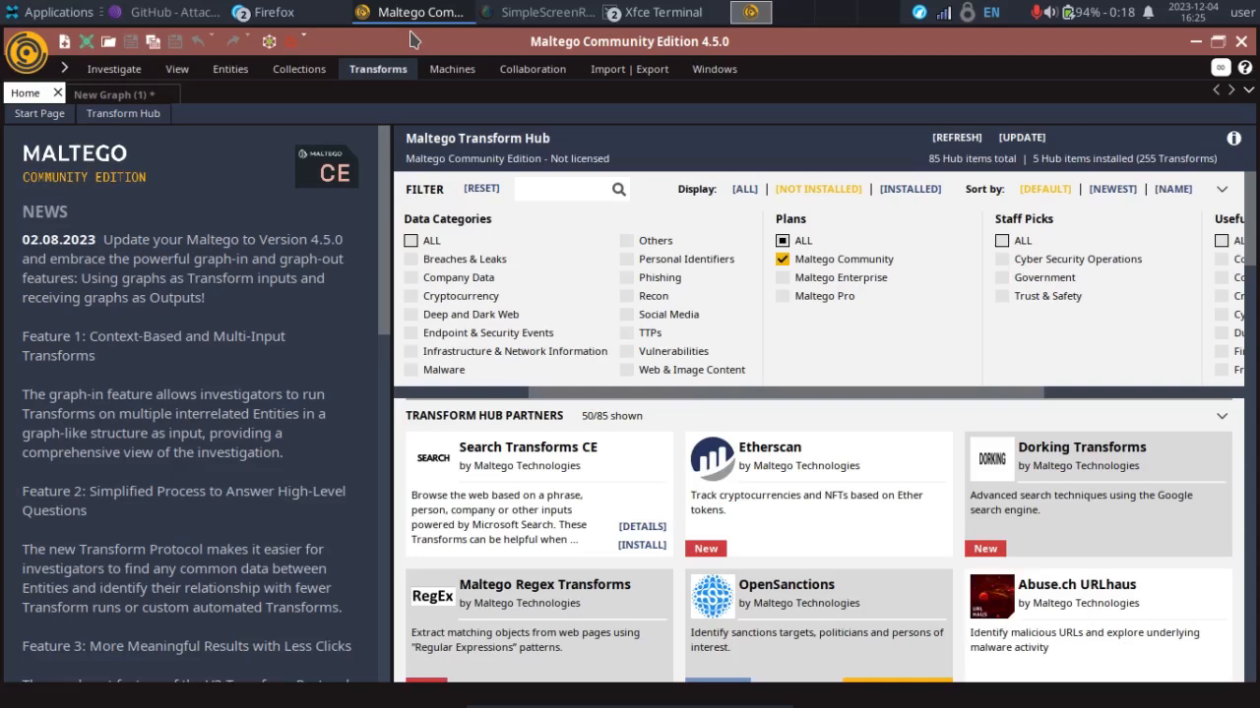
{"action": "mouse_move", "coordinate": [94, 224]}
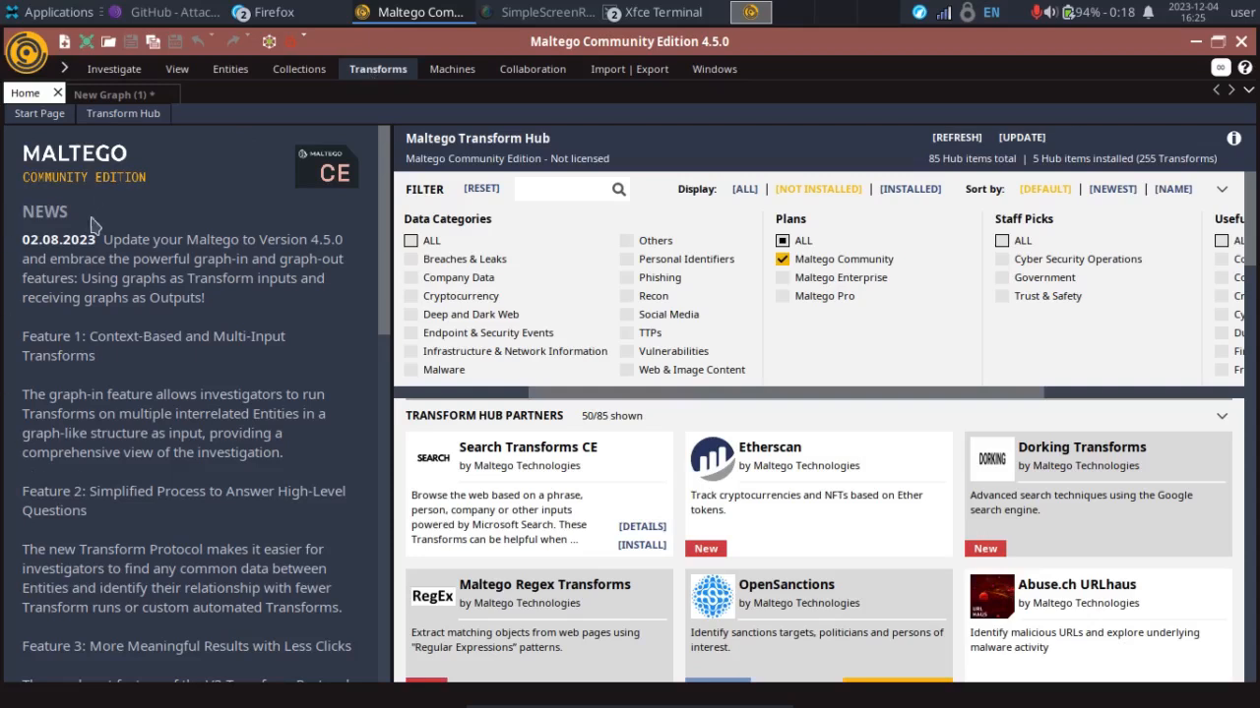
{"action": "mouse_move", "coordinate": [381, 323]}
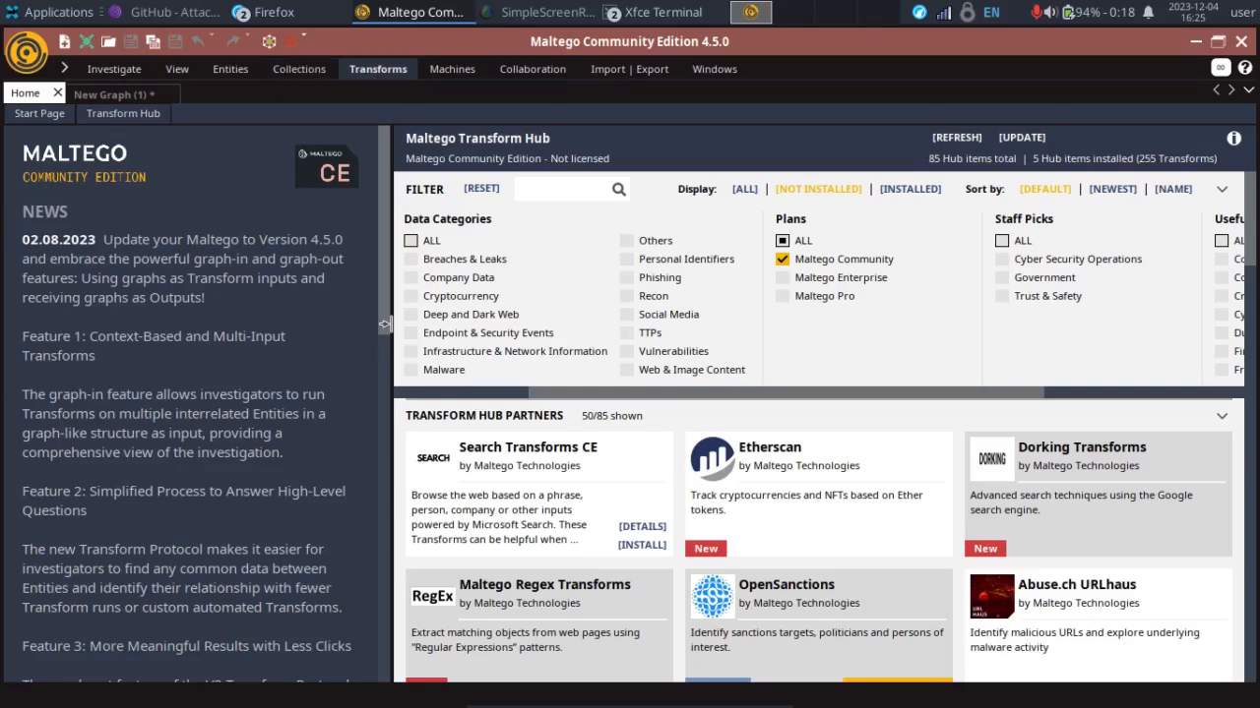
{"action": "mouse_move", "coordinate": [204, 86]}
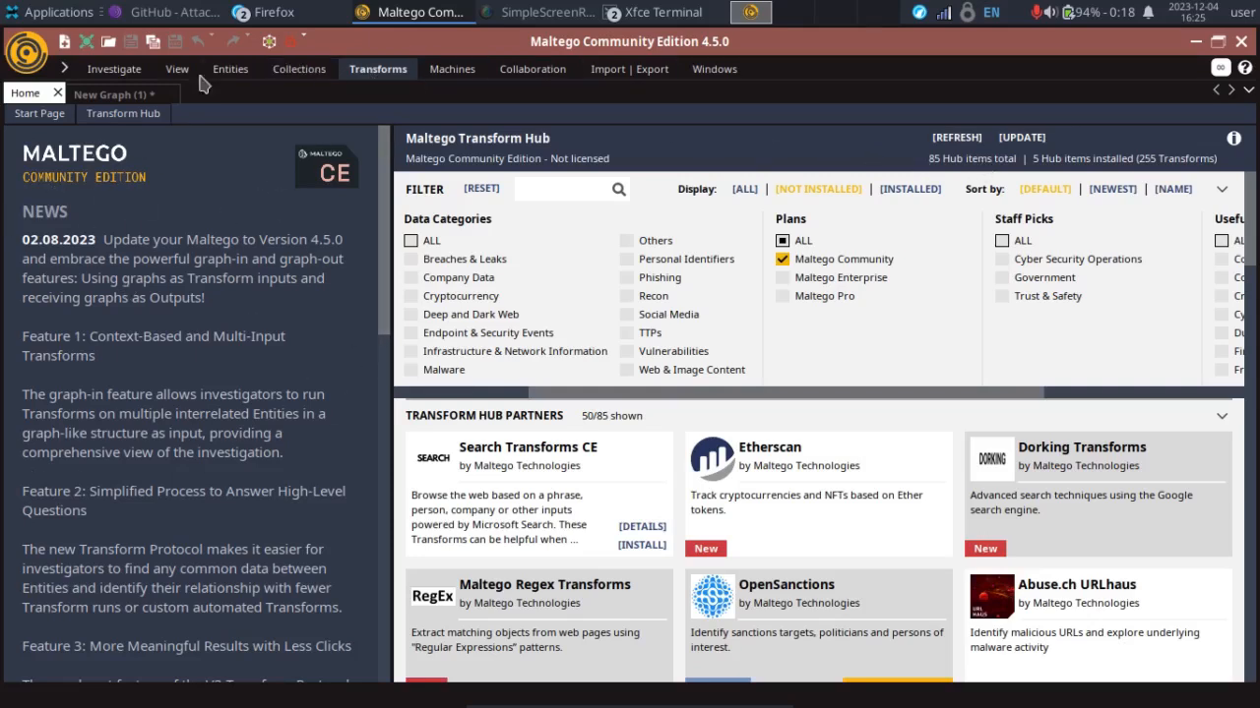
{"action": "mouse_move", "coordinate": [88, 244]}
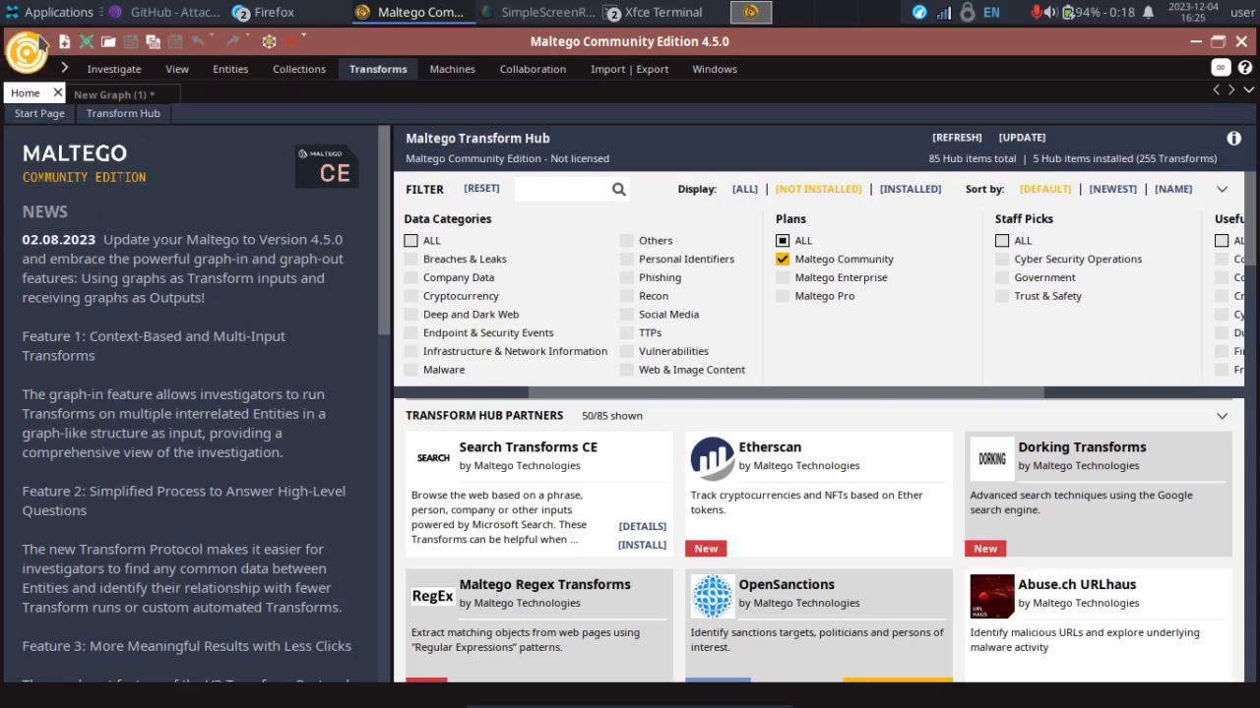
Step: Bring up Maltego's main application menu from the top-left button
{"action": "left_click", "coordinate": [28, 47]}
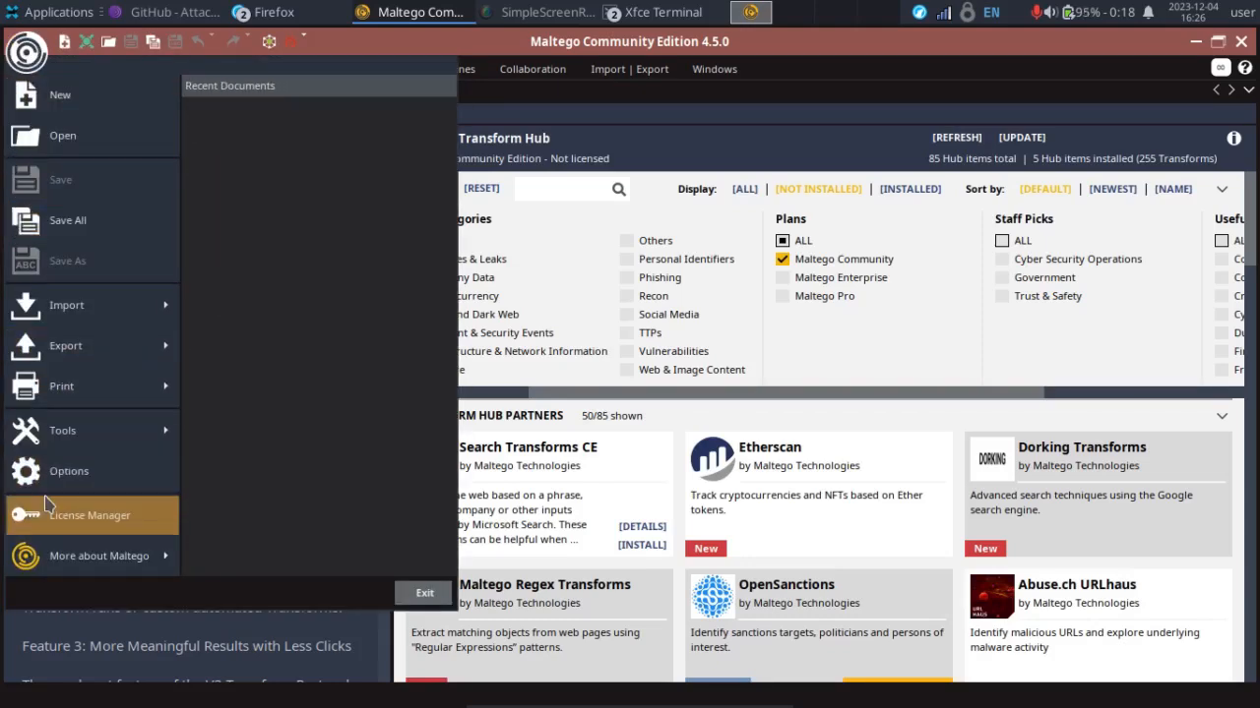
{"action": "mouse_move", "coordinate": [49, 481]}
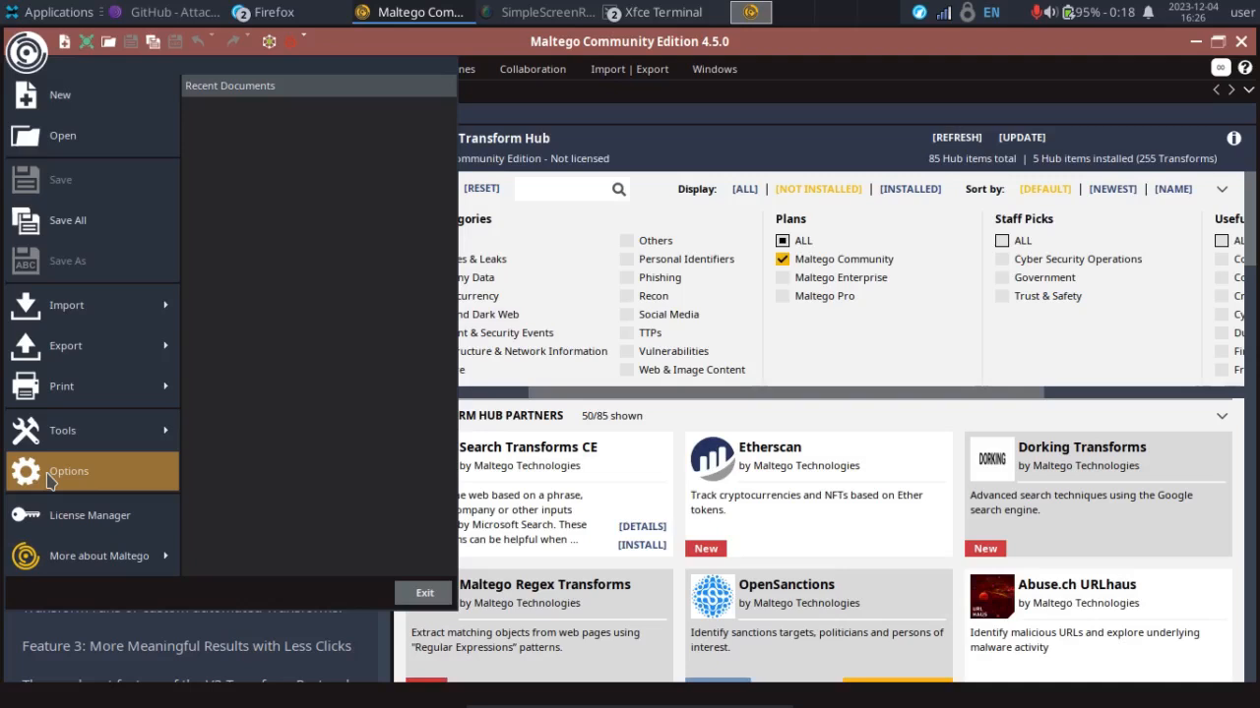
{"action": "mouse_move", "coordinate": [91, 474]}
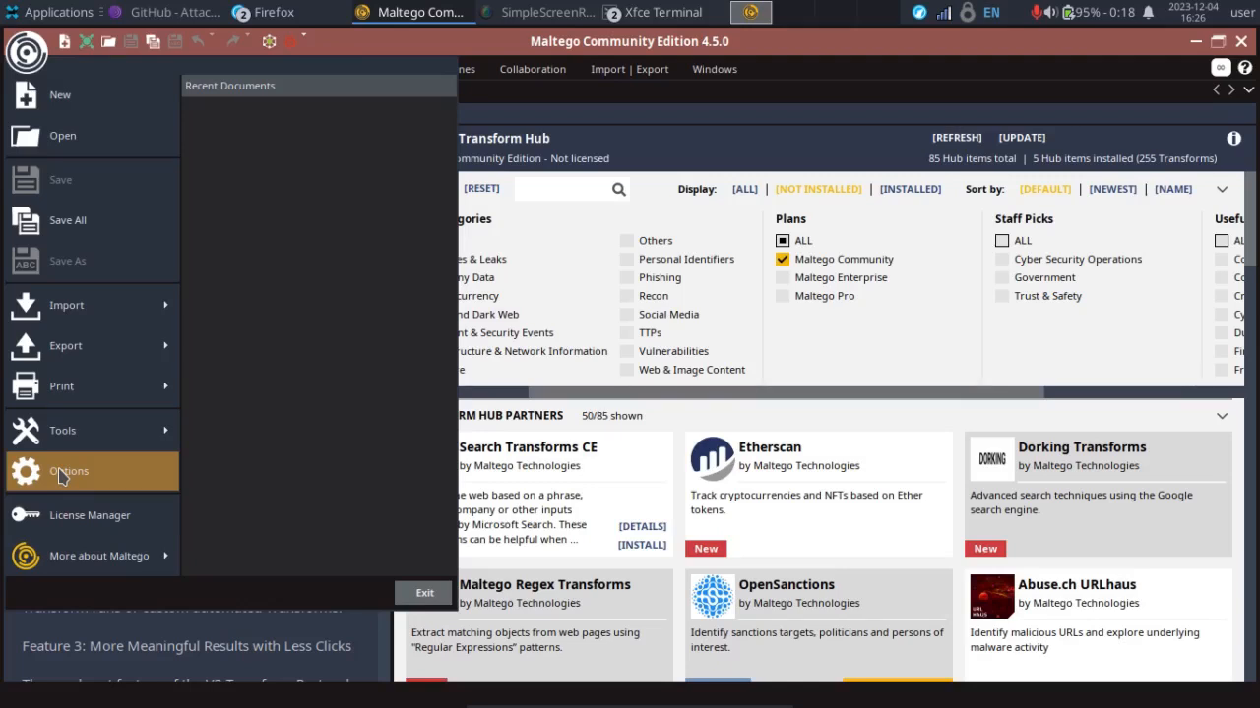
Step: Show the General options with manual proxy 127.0.0.1 port 4444, then switch to the browser
{"action": "left_click", "coordinate": [69, 468]}
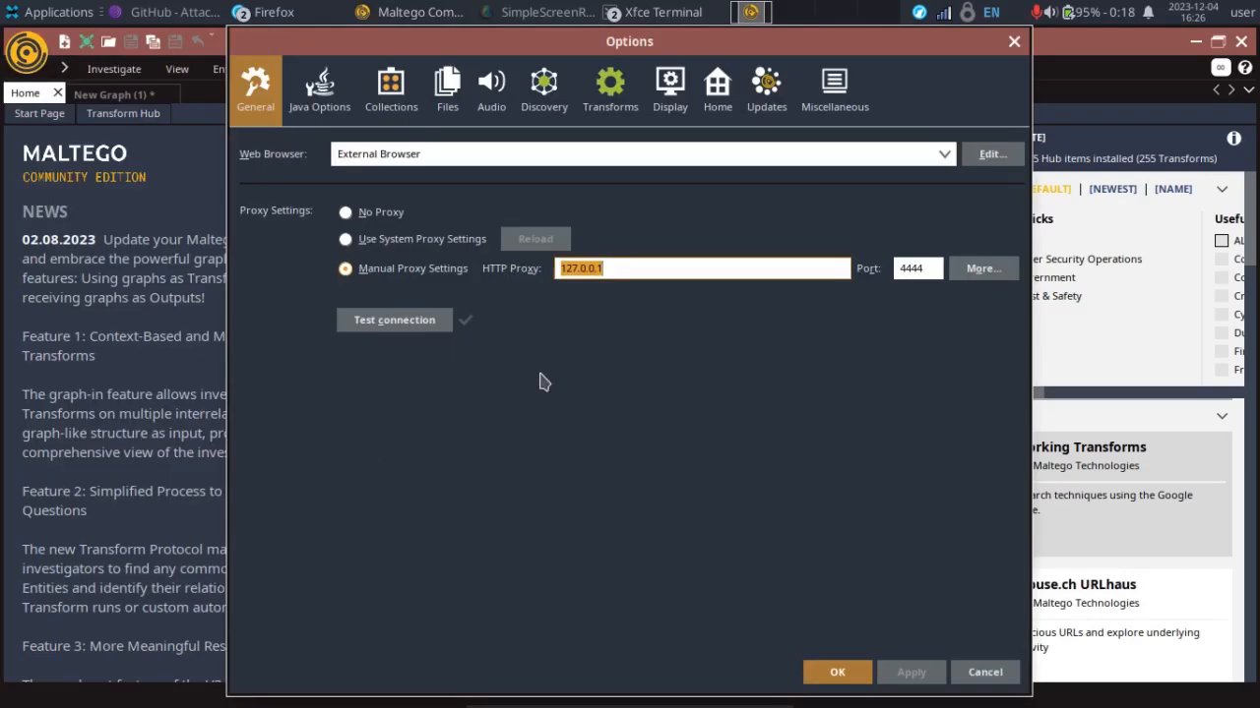
{"action": "mouse_move", "coordinate": [350, 166]}
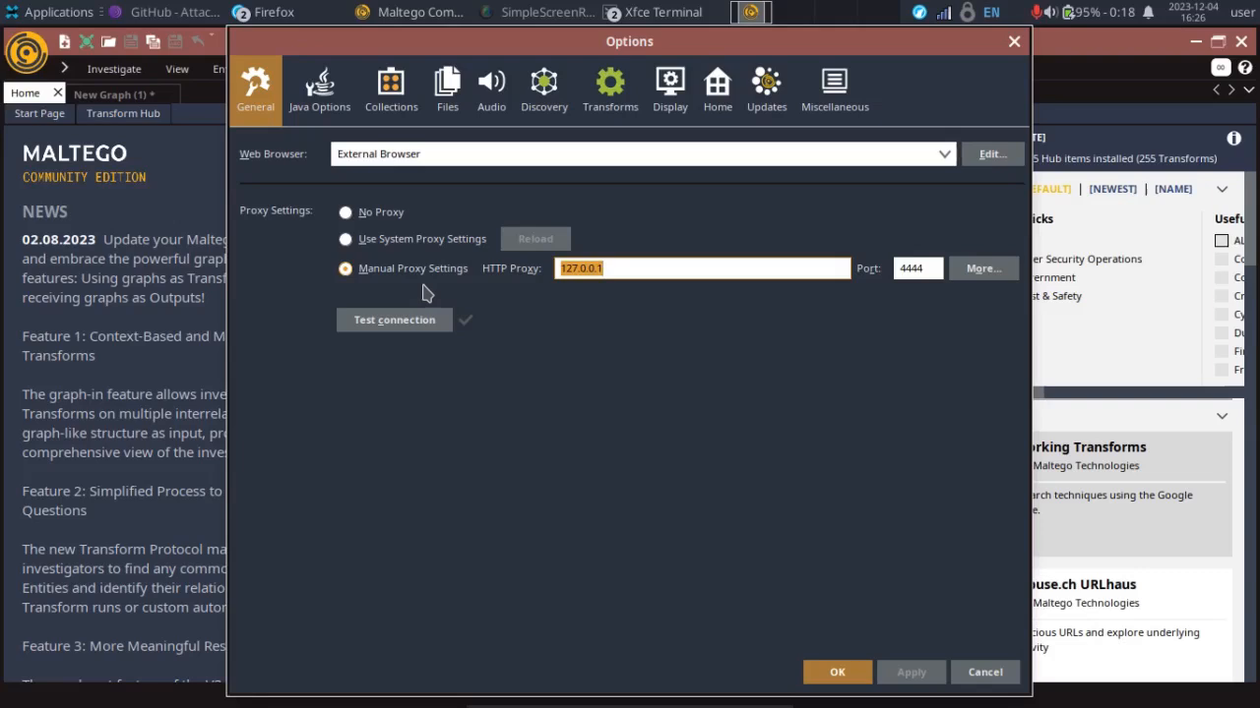
{"action": "mouse_move", "coordinate": [344, 177]}
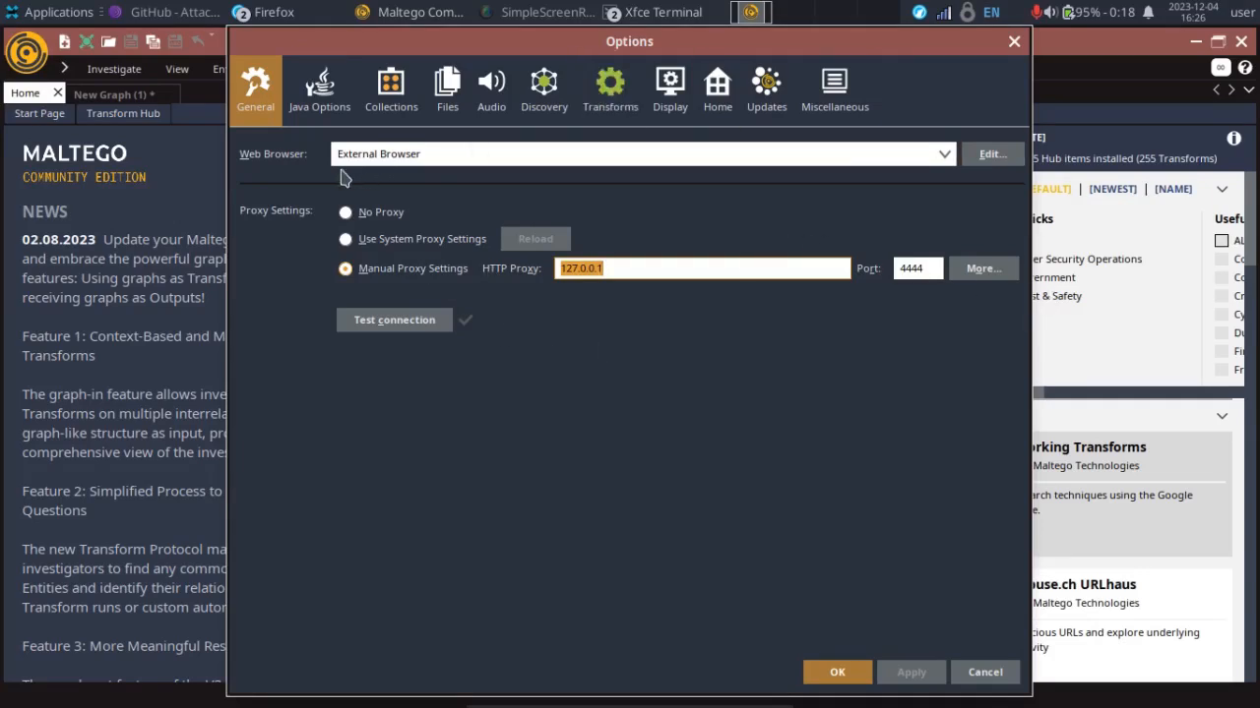
{"action": "mouse_move", "coordinate": [992, 153]}
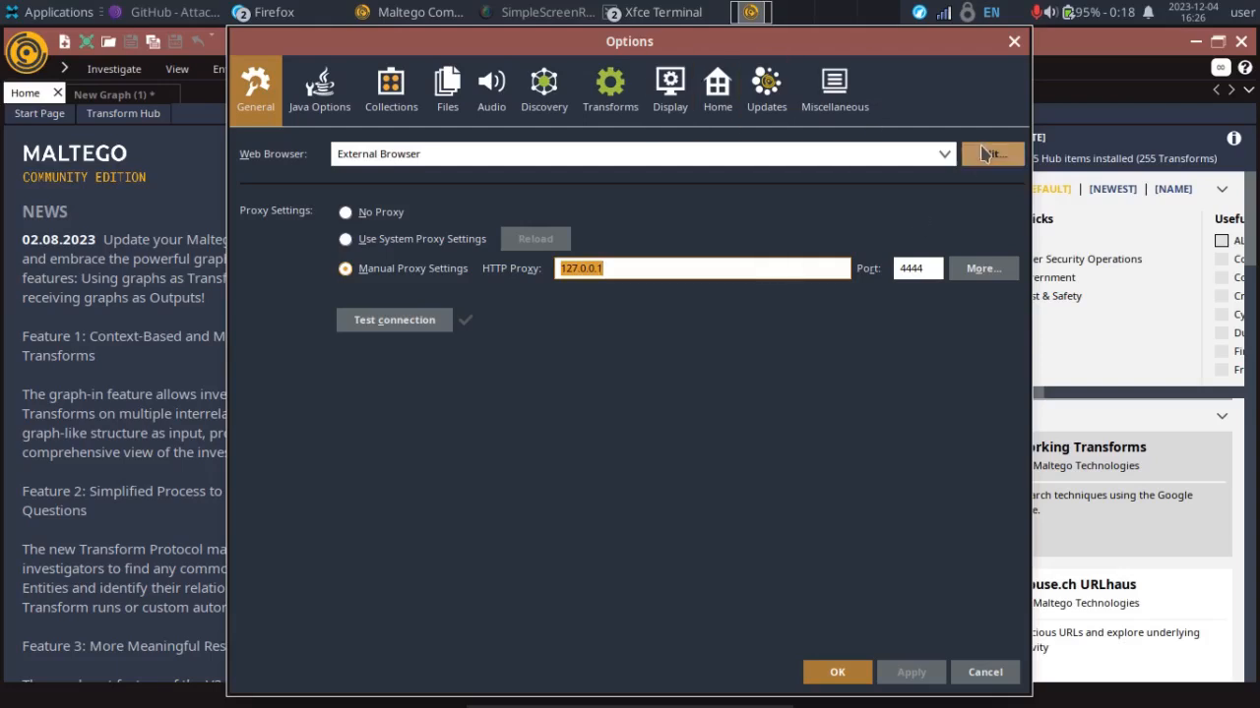
{"action": "mouse_move", "coordinate": [974, 144]}
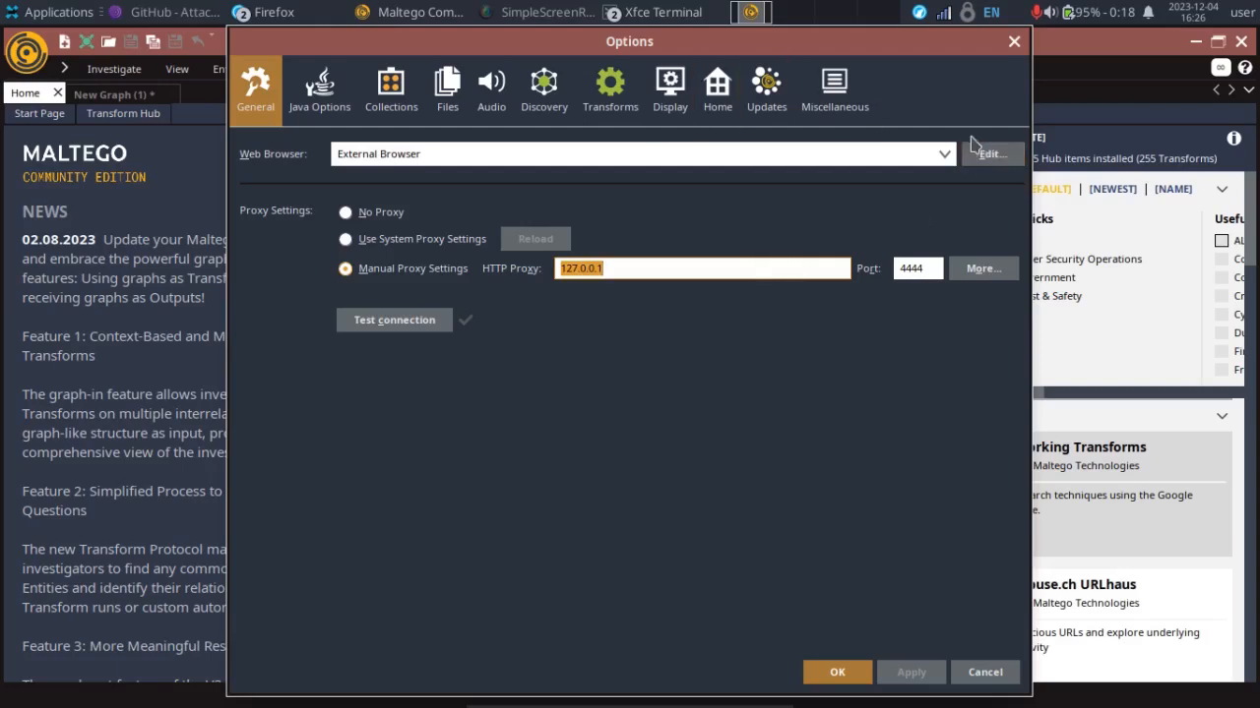
{"action": "mouse_move", "coordinate": [980, 138]}
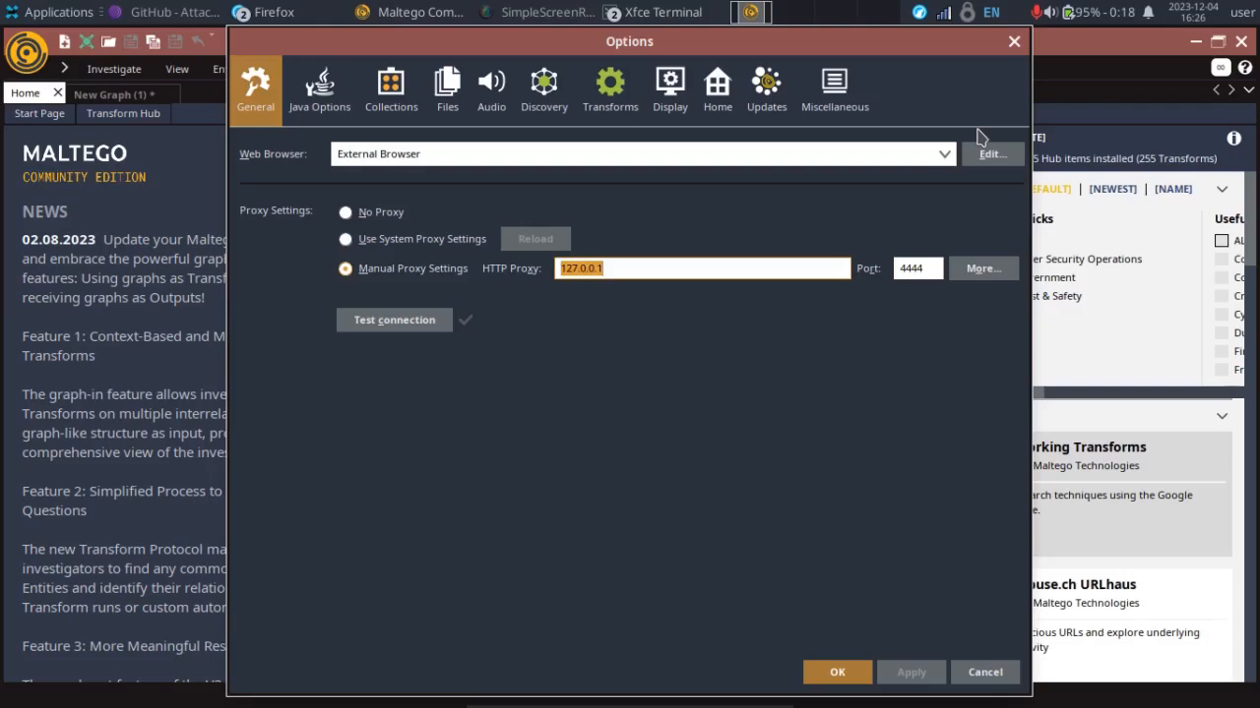
{"action": "mouse_move", "coordinate": [441, 223]}
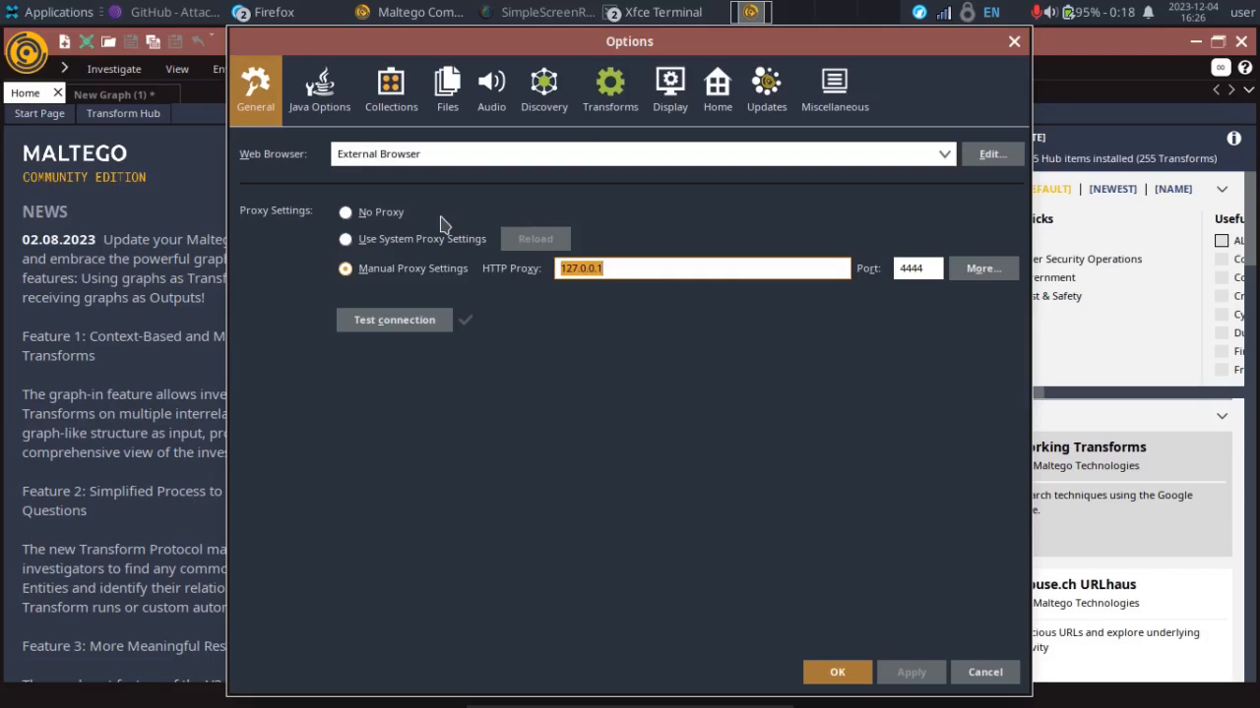
{"action": "mouse_move", "coordinate": [263, 8]}
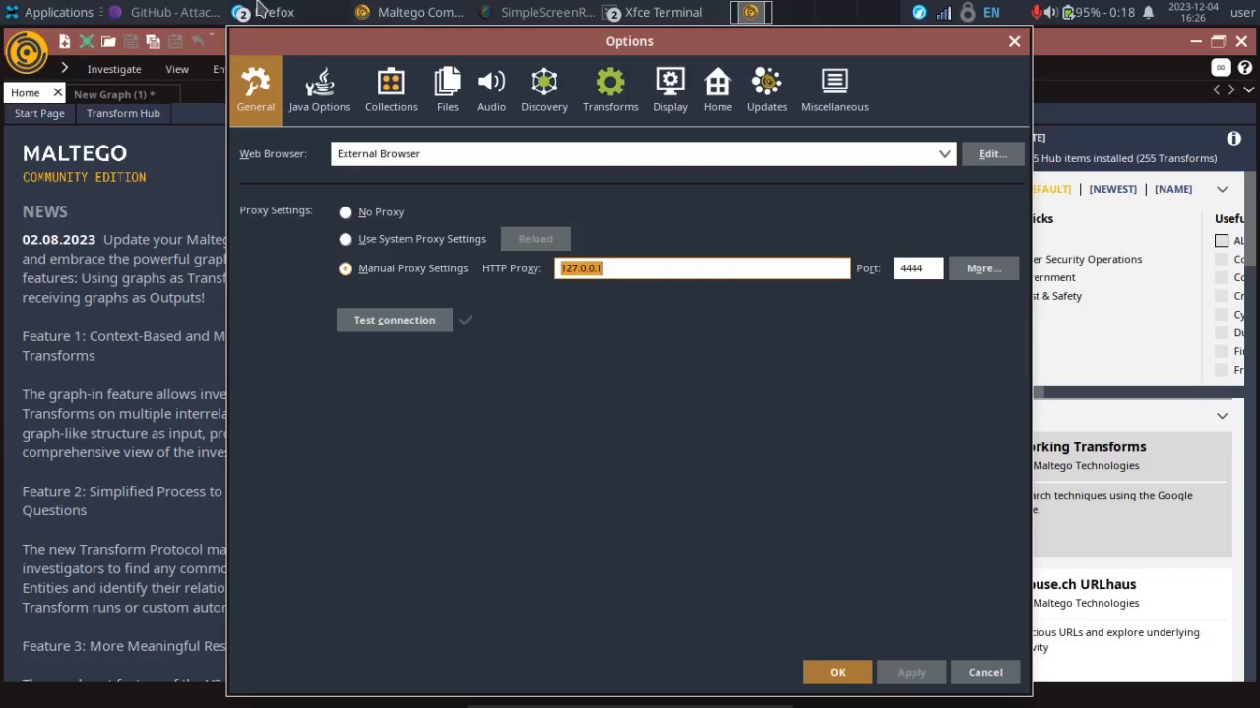
{"action": "mouse_move", "coordinate": [313, 287]}
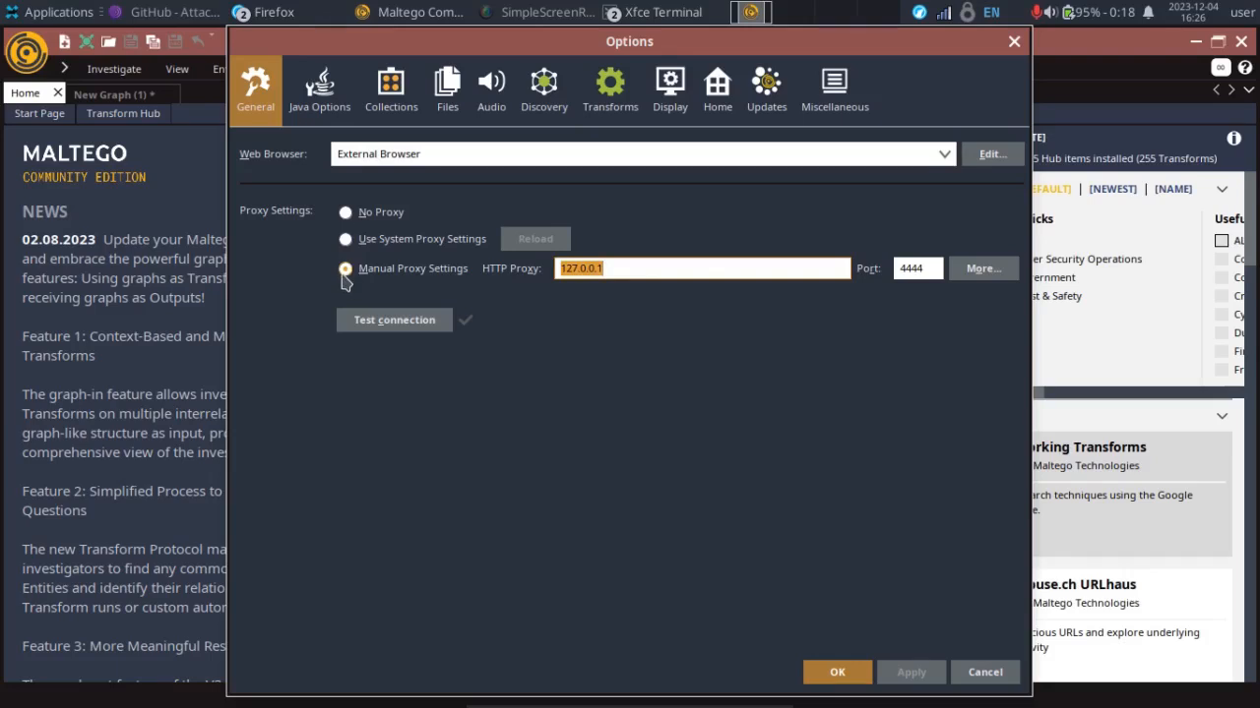
{"action": "mouse_move", "coordinate": [393, 280]}
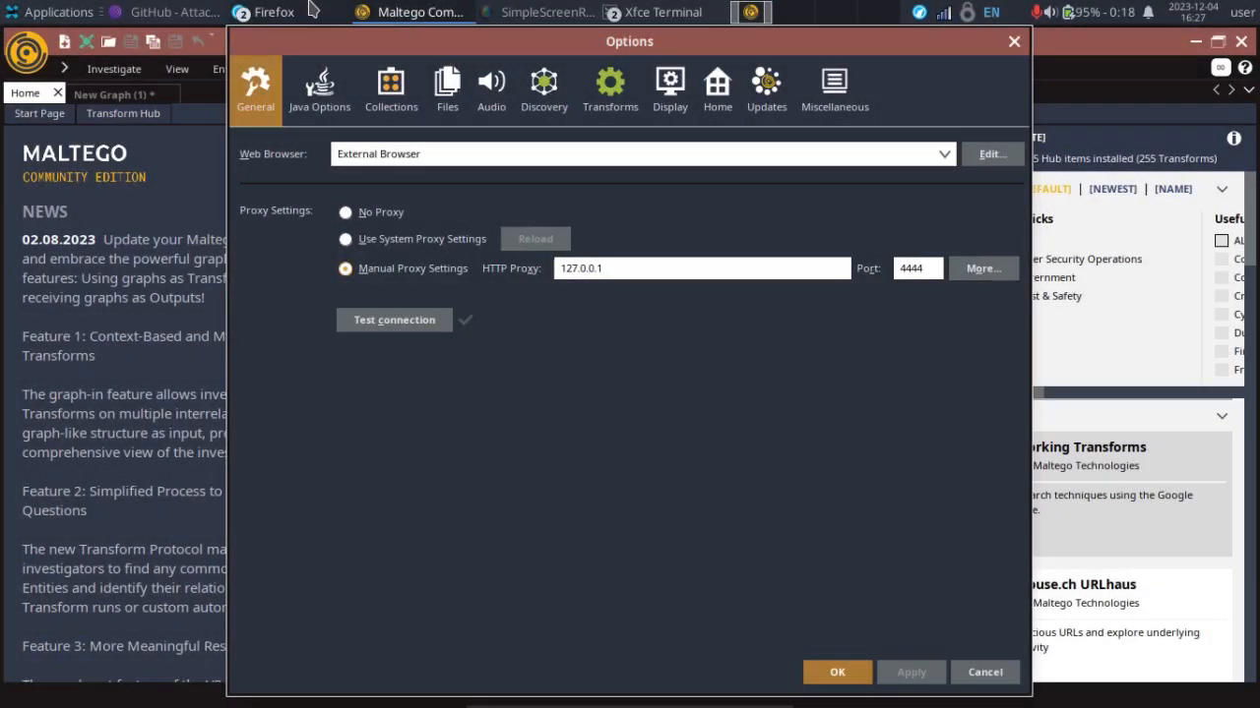
{"action": "left_click", "coordinate": [272, 12]}
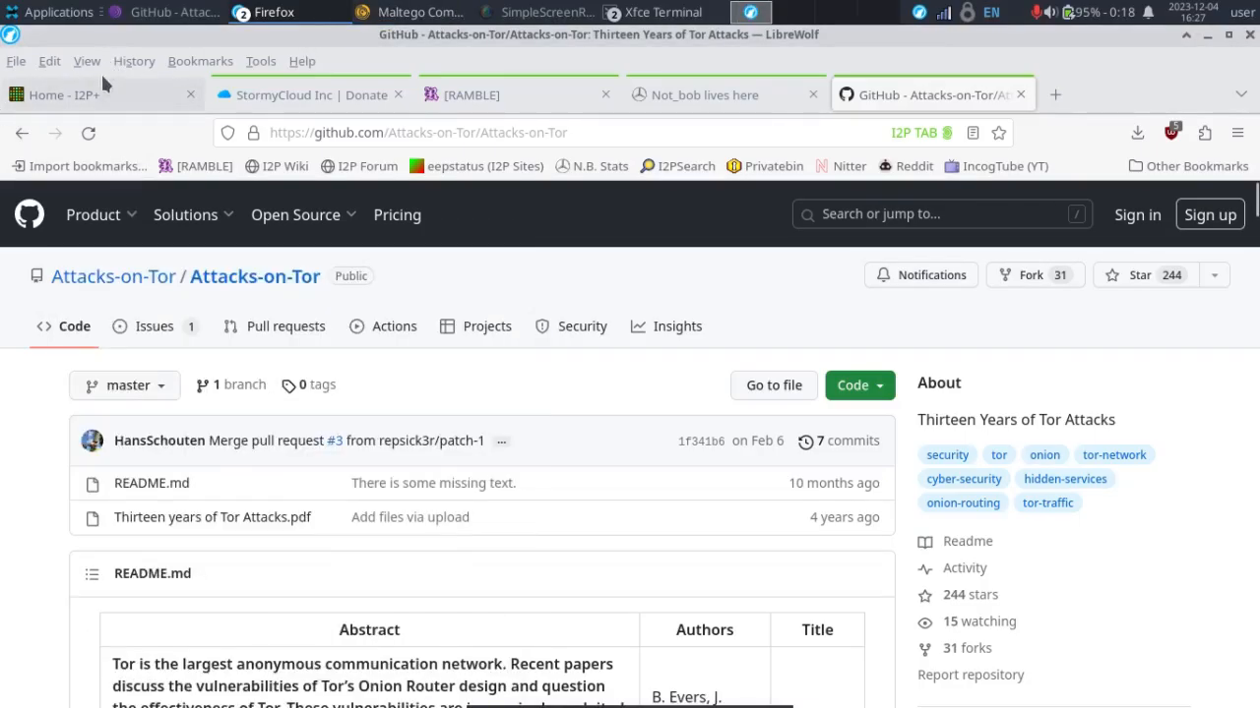
Step: Browse between the I2P+ router console home and the Attacks-on-Tor GitHub tabs, ending on the console
{"action": "left_click", "coordinate": [89, 94]}
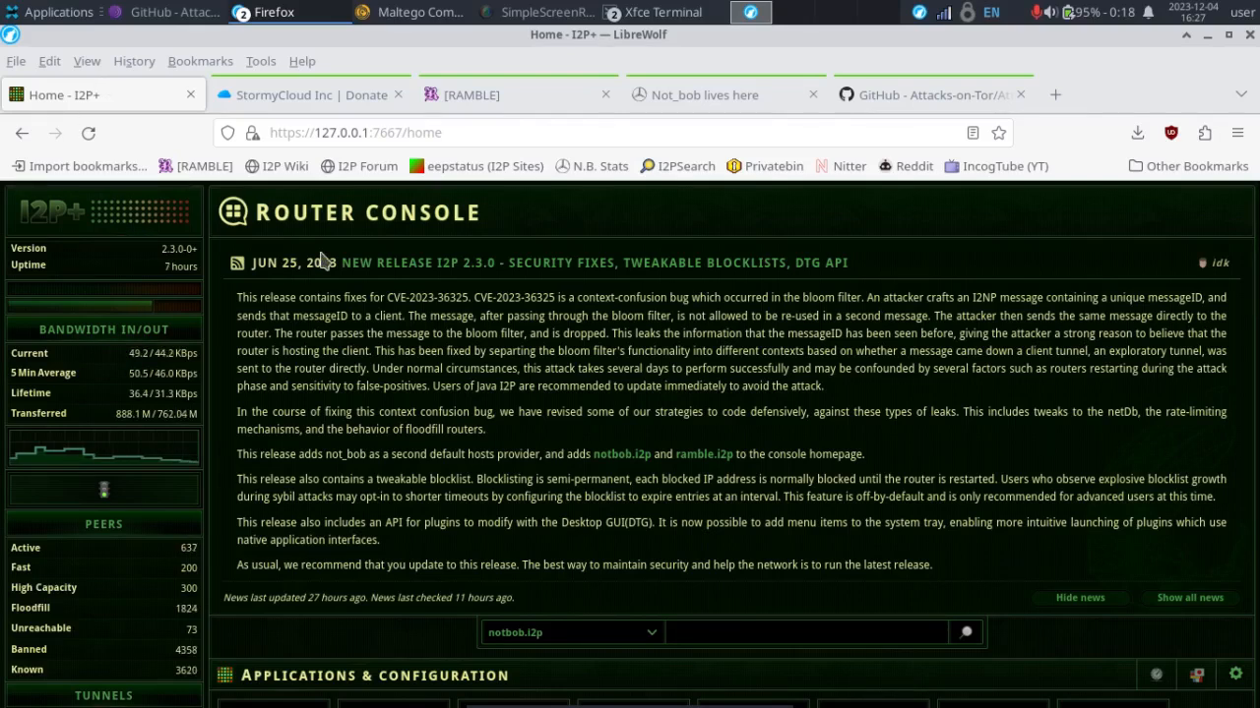
{"action": "mouse_move", "coordinate": [315, 291]}
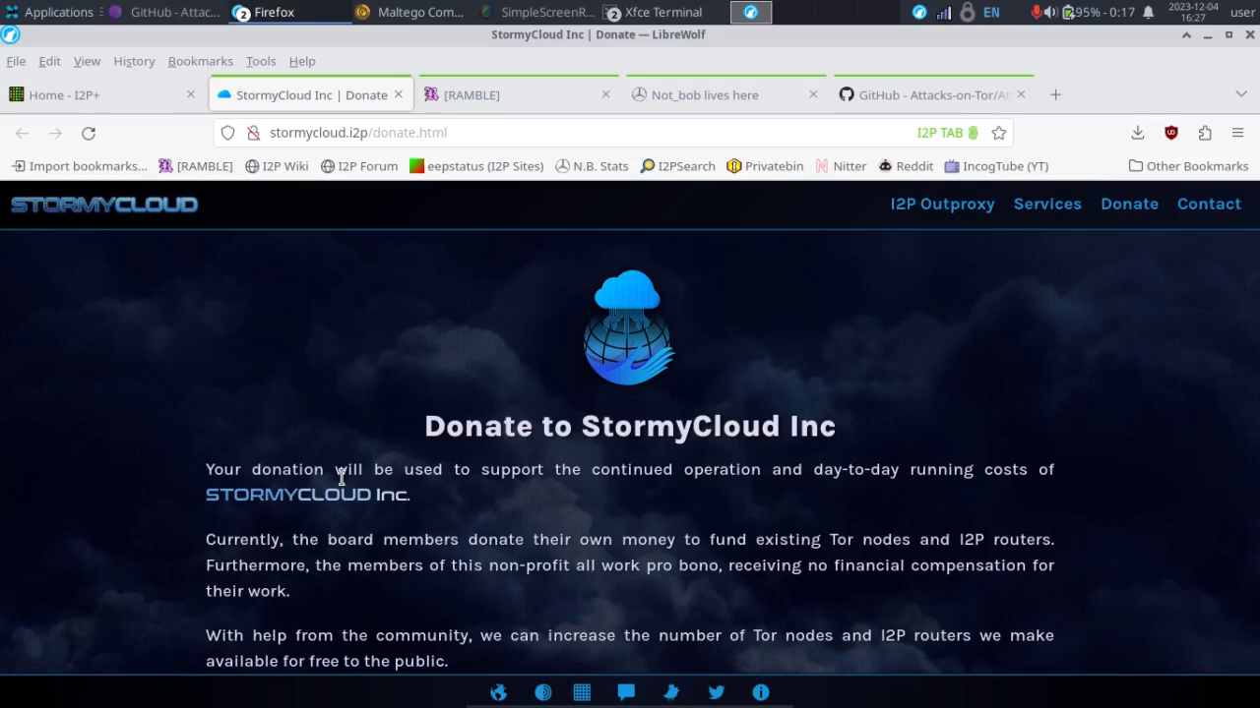
{"action": "left_click", "coordinate": [75, 95]}
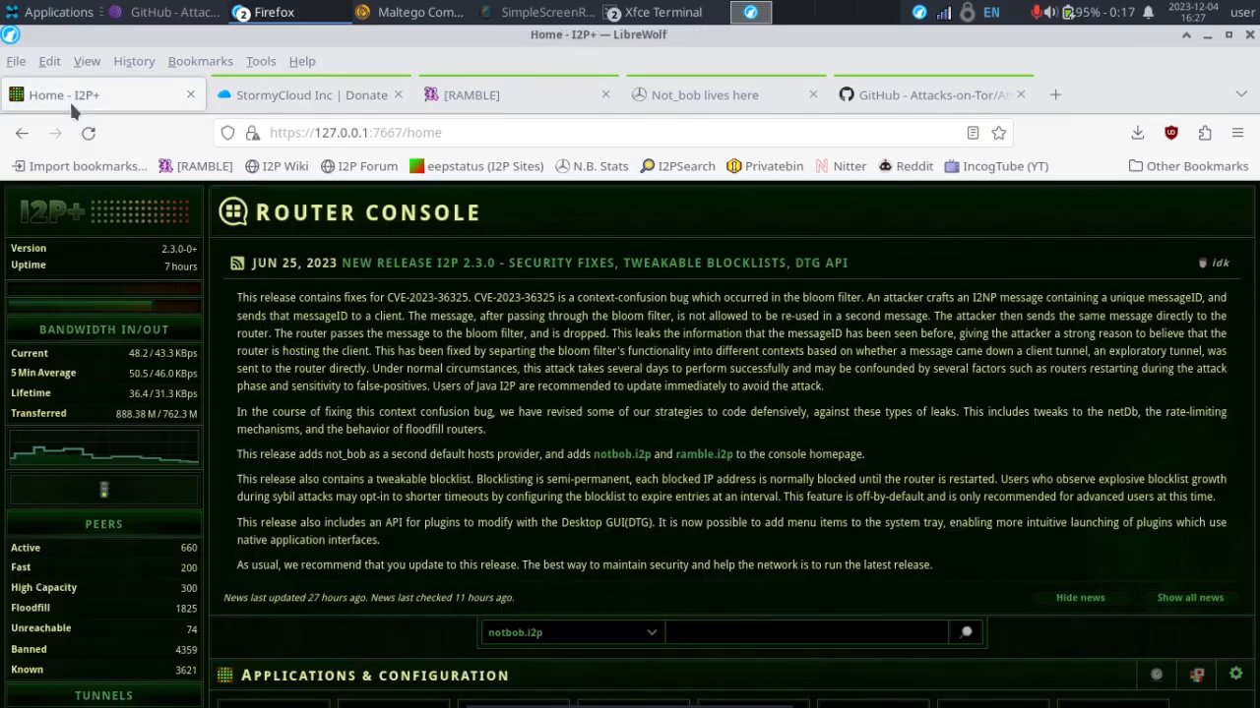
{"action": "mouse_move", "coordinate": [843, 122]}
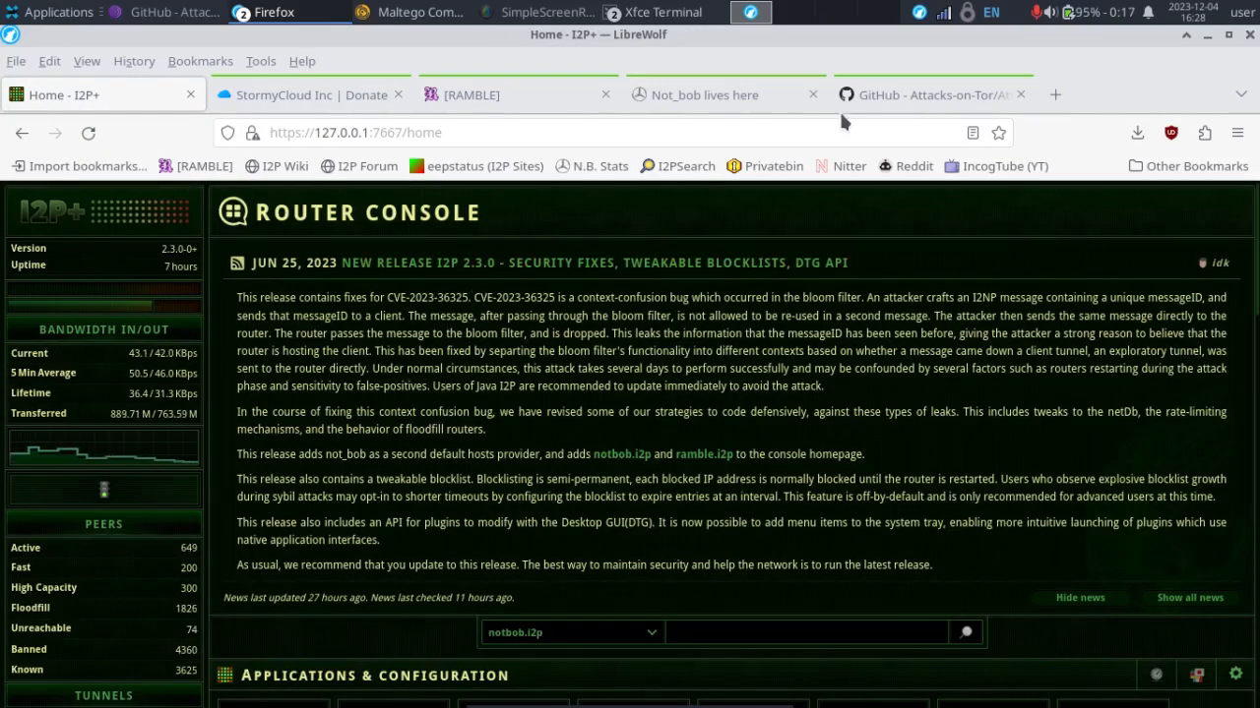
{"action": "left_click", "coordinate": [929, 95]}
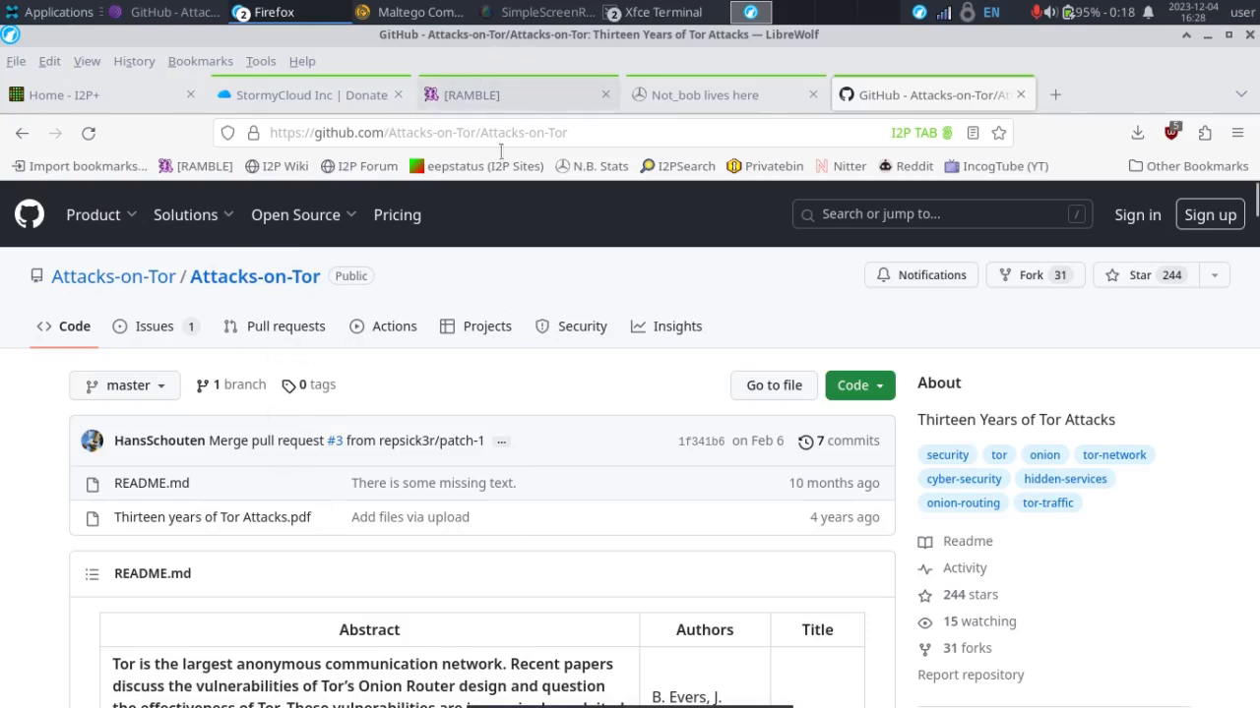
{"action": "left_click", "coordinate": [295, 215]}
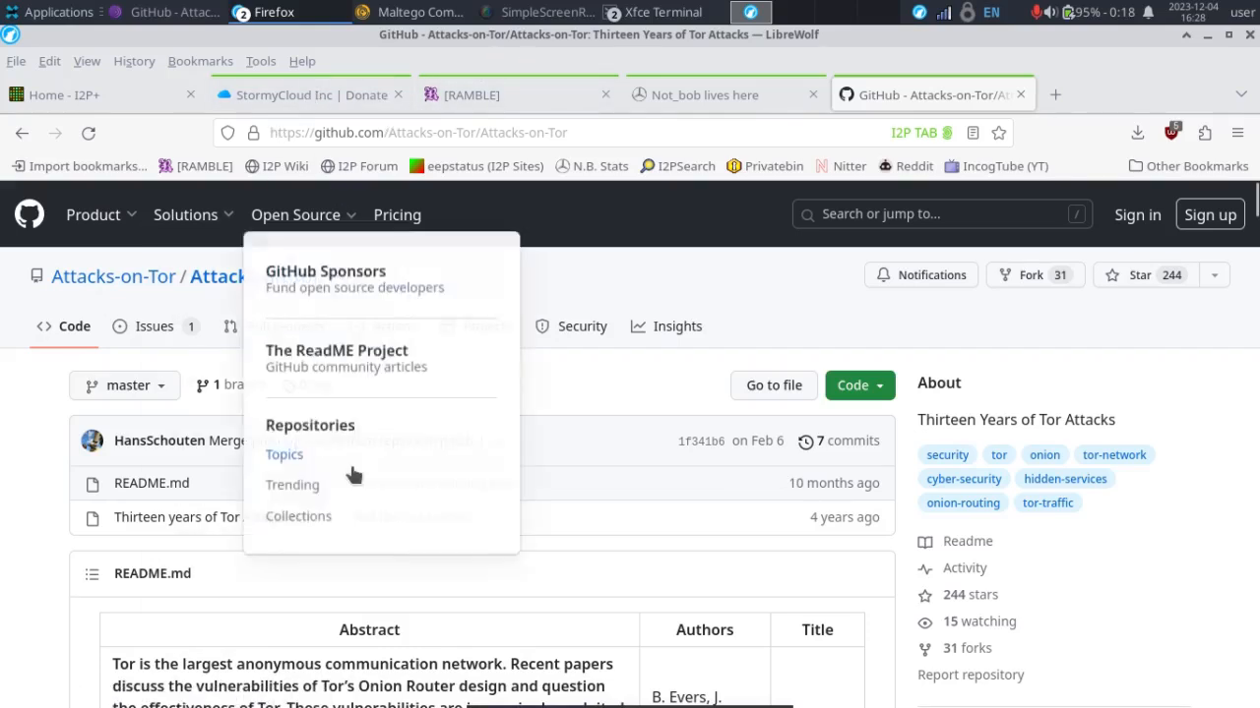
{"action": "left_click", "coordinate": [622, 132]}
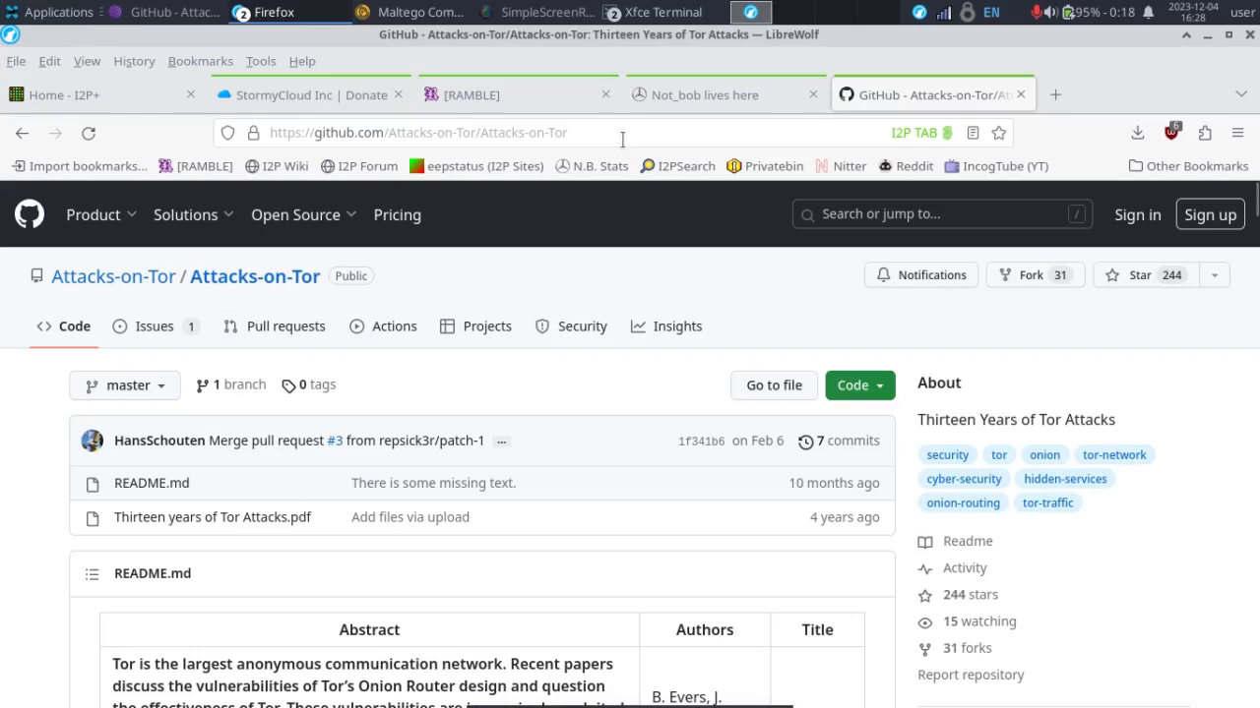
{"action": "left_click", "coordinate": [69, 95]}
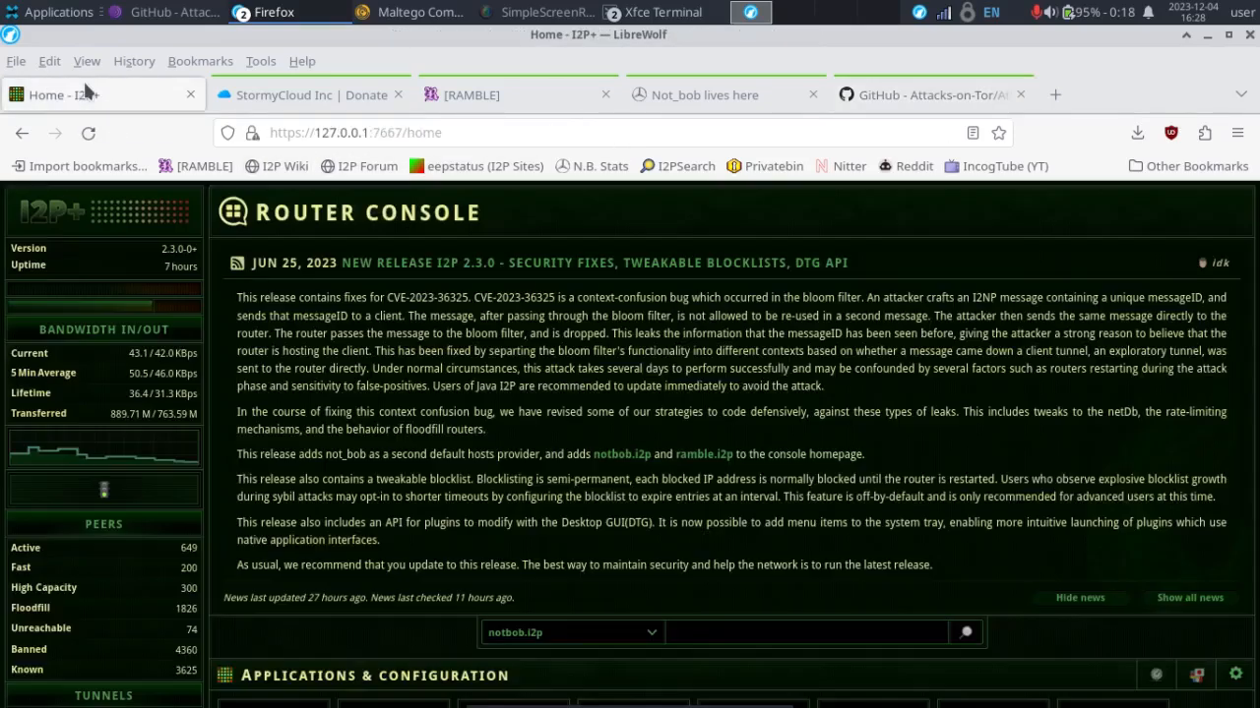
{"action": "mouse_move", "coordinate": [535, 551]}
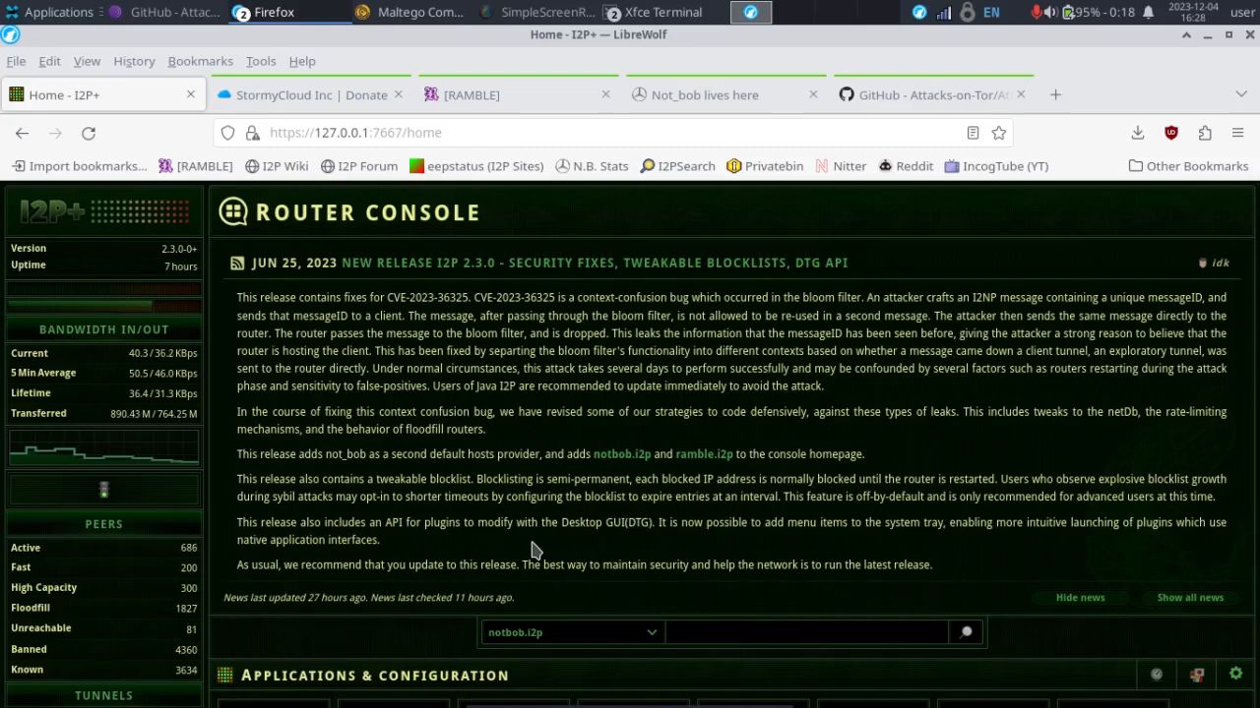
{"action": "mouse_move", "coordinate": [275, 40]}
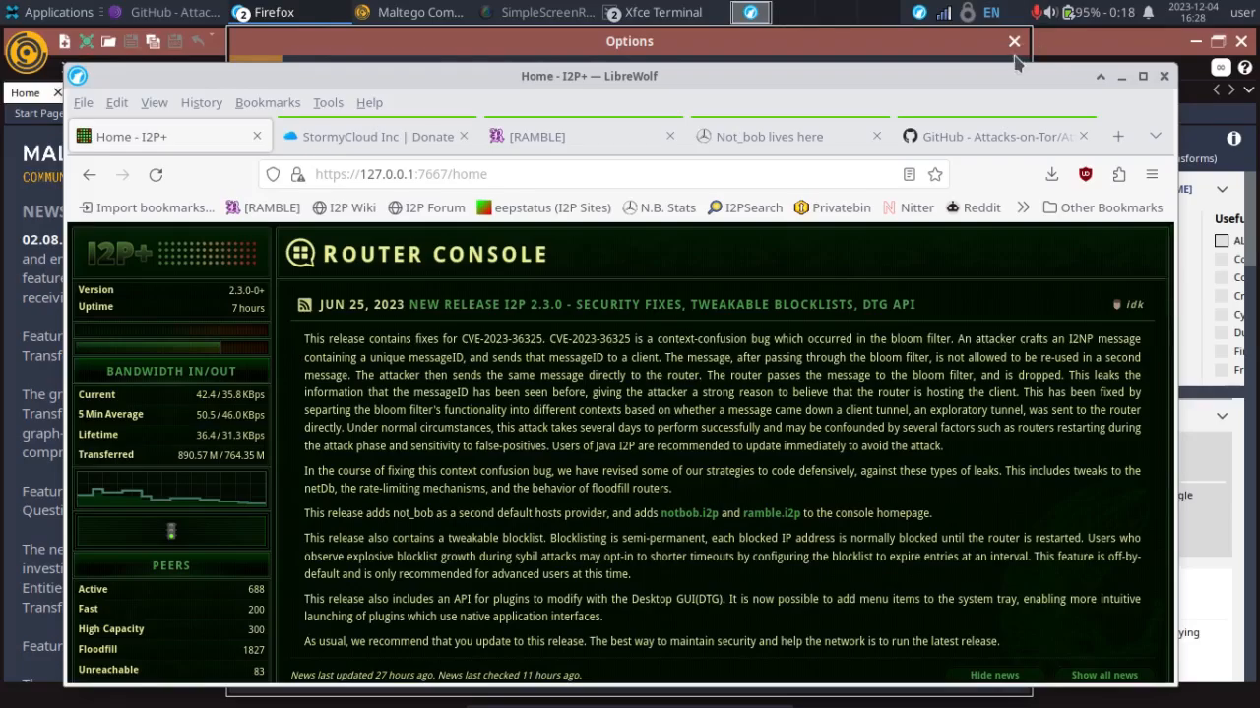
Step: Close Maltego's Options dialog and bring up the StormyCloud outproxy donation page
{"action": "left_click", "coordinate": [1012, 41]}
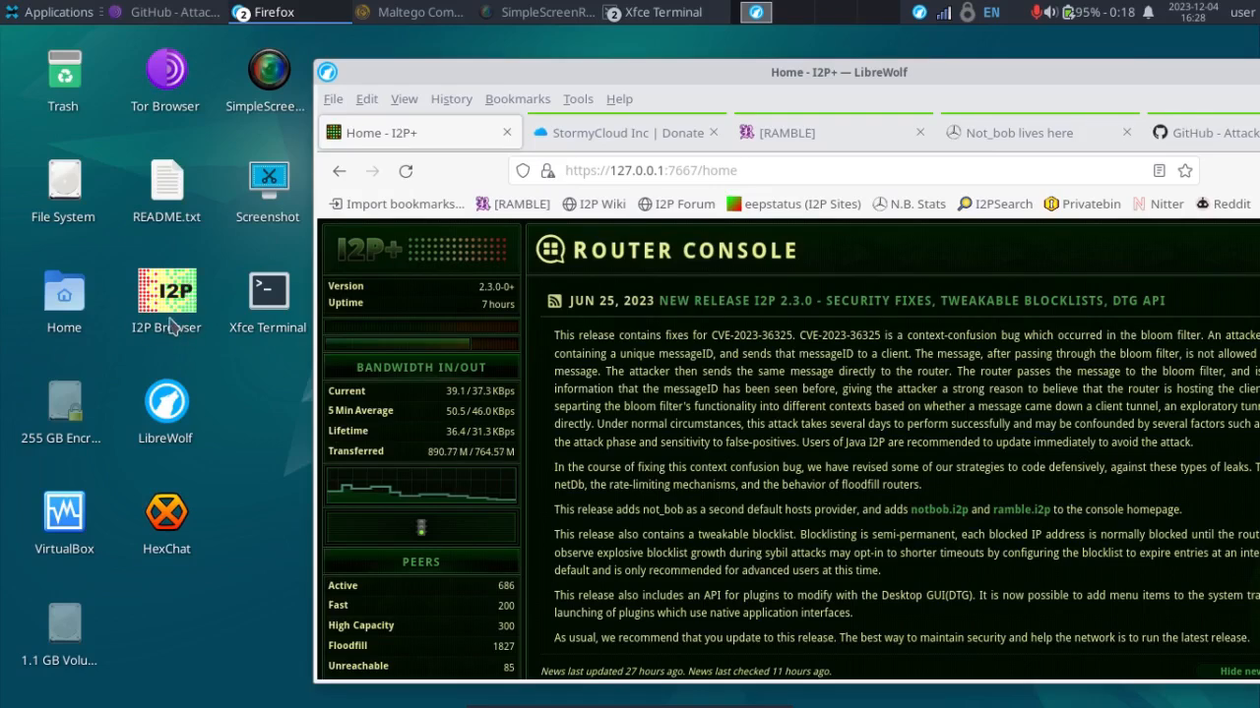
{"action": "mouse_move", "coordinate": [453, 362]}
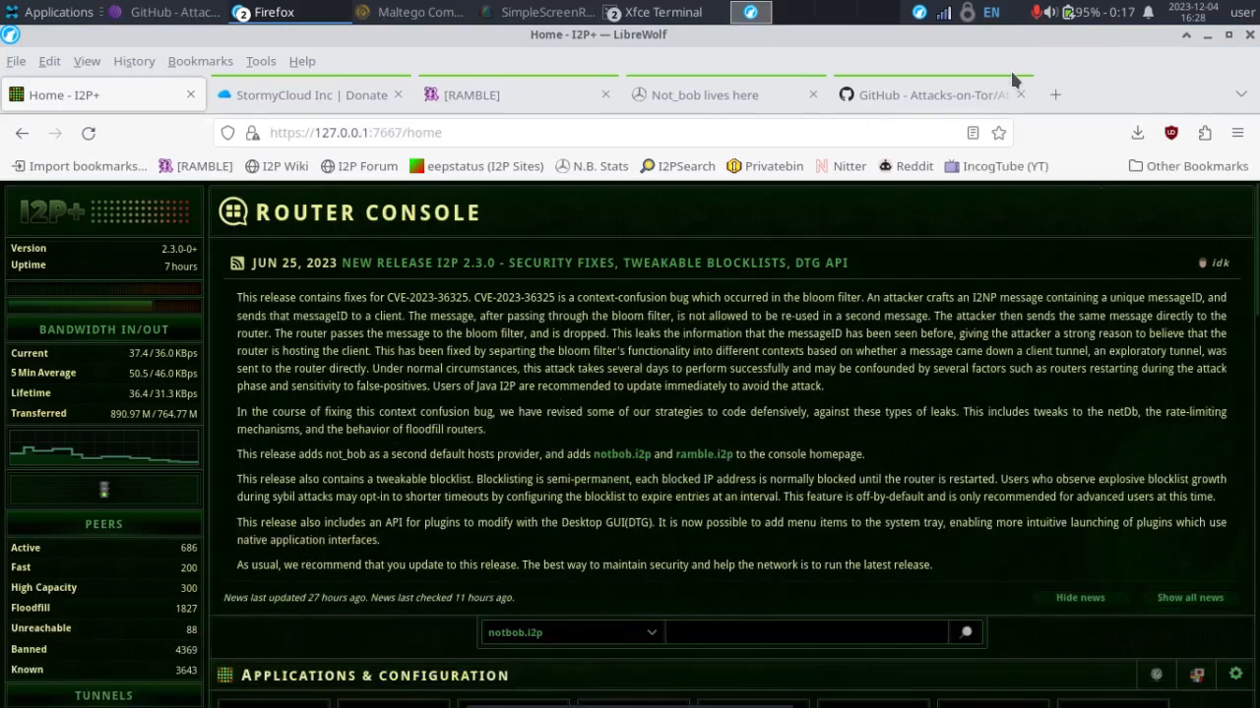
{"action": "mouse_move", "coordinate": [549, 292]}
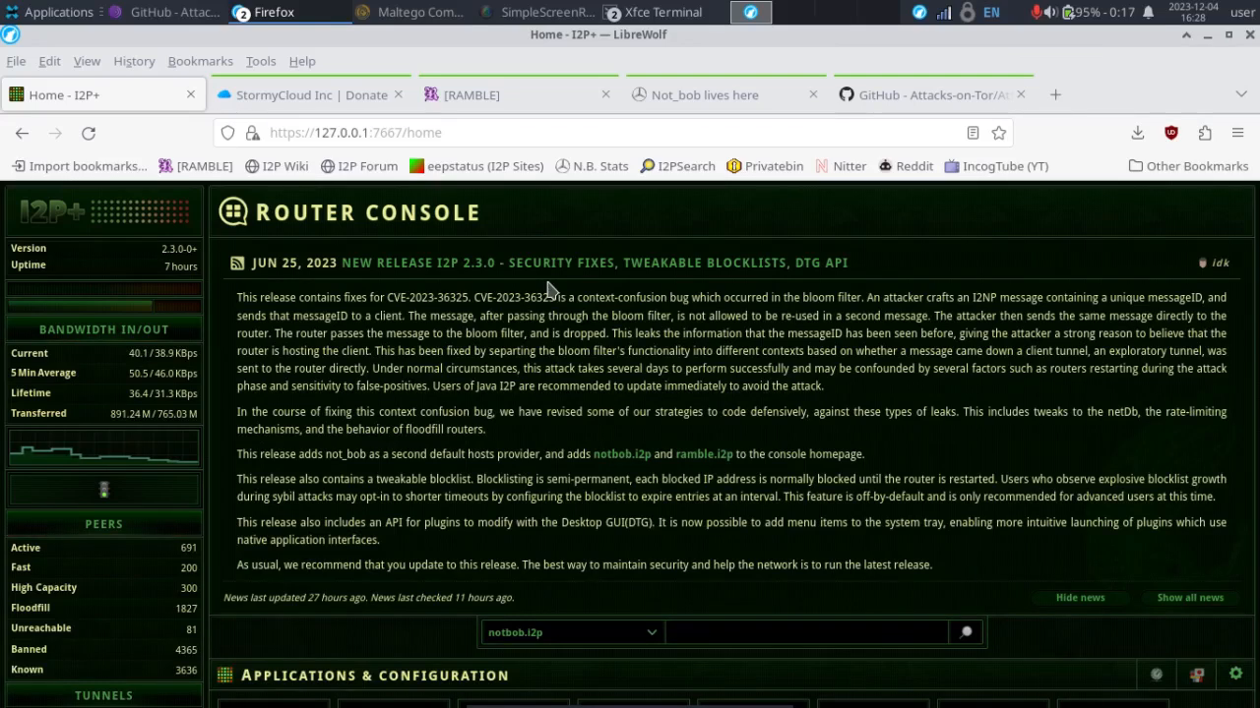
{"action": "mouse_move", "coordinate": [370, 16]}
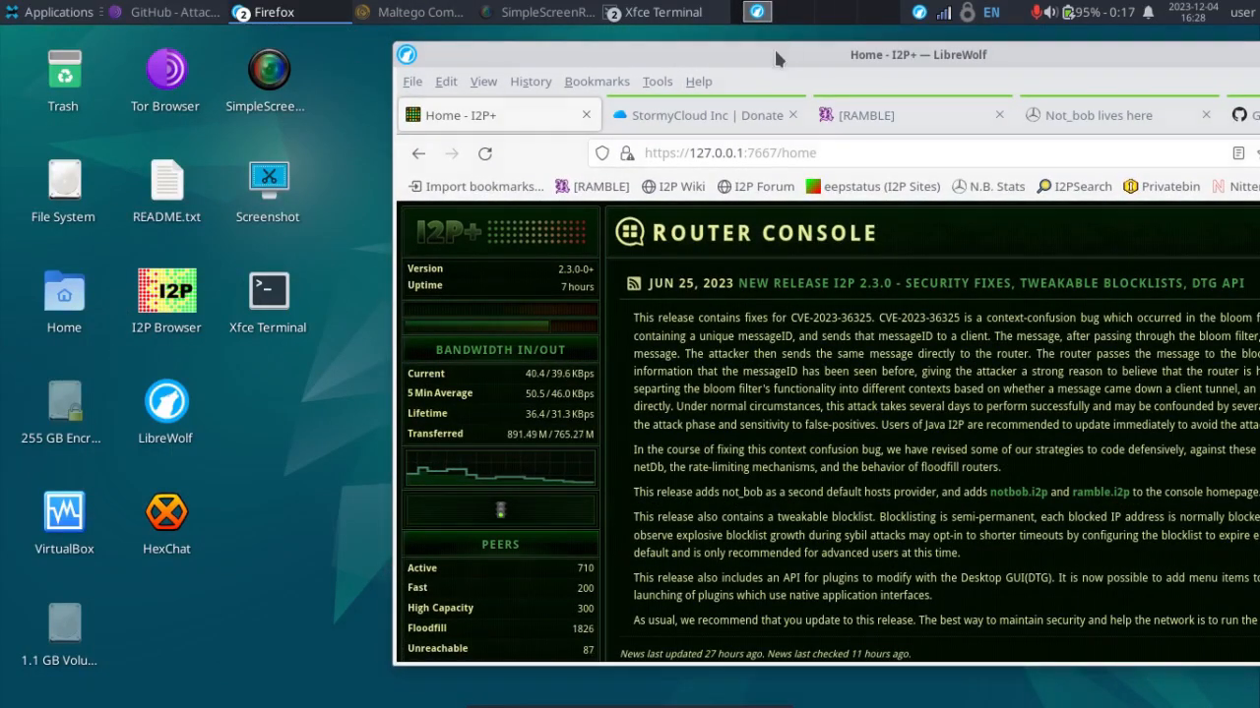
{"action": "left_click", "coordinate": [698, 114]}
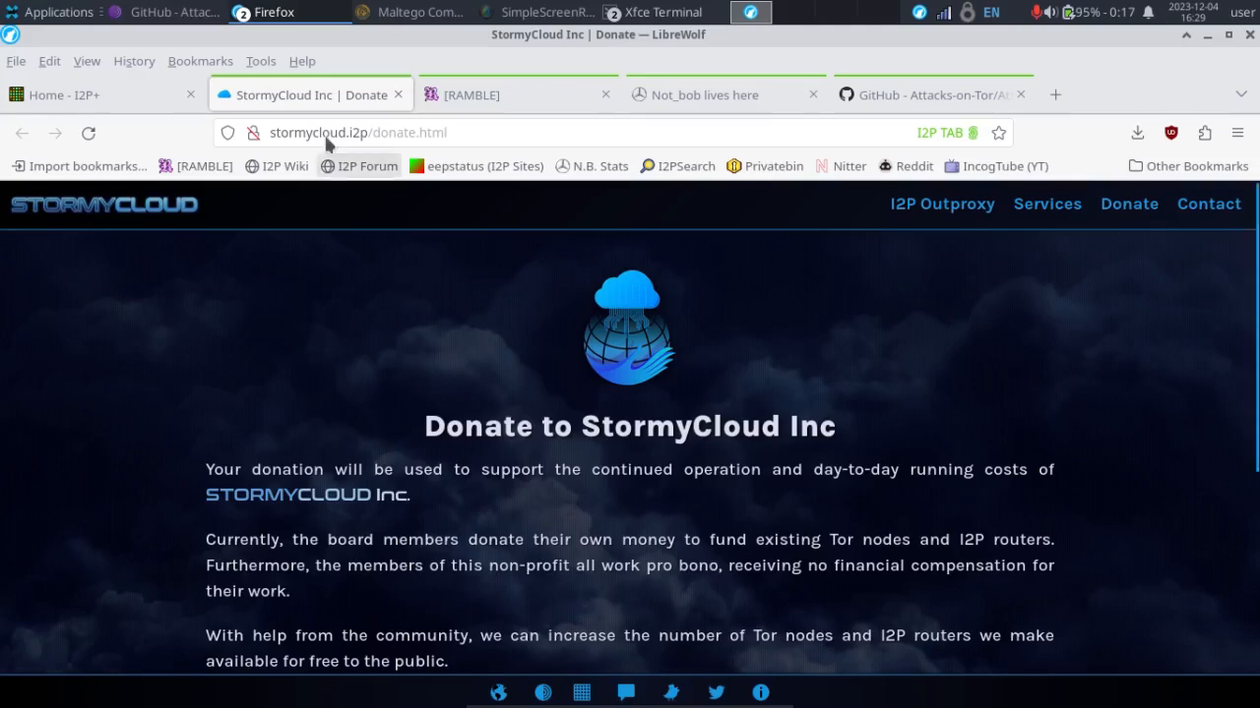
Step: Return from the StormyCloud donation tab to the I2P+ router console home
{"action": "left_click", "coordinate": [62, 95]}
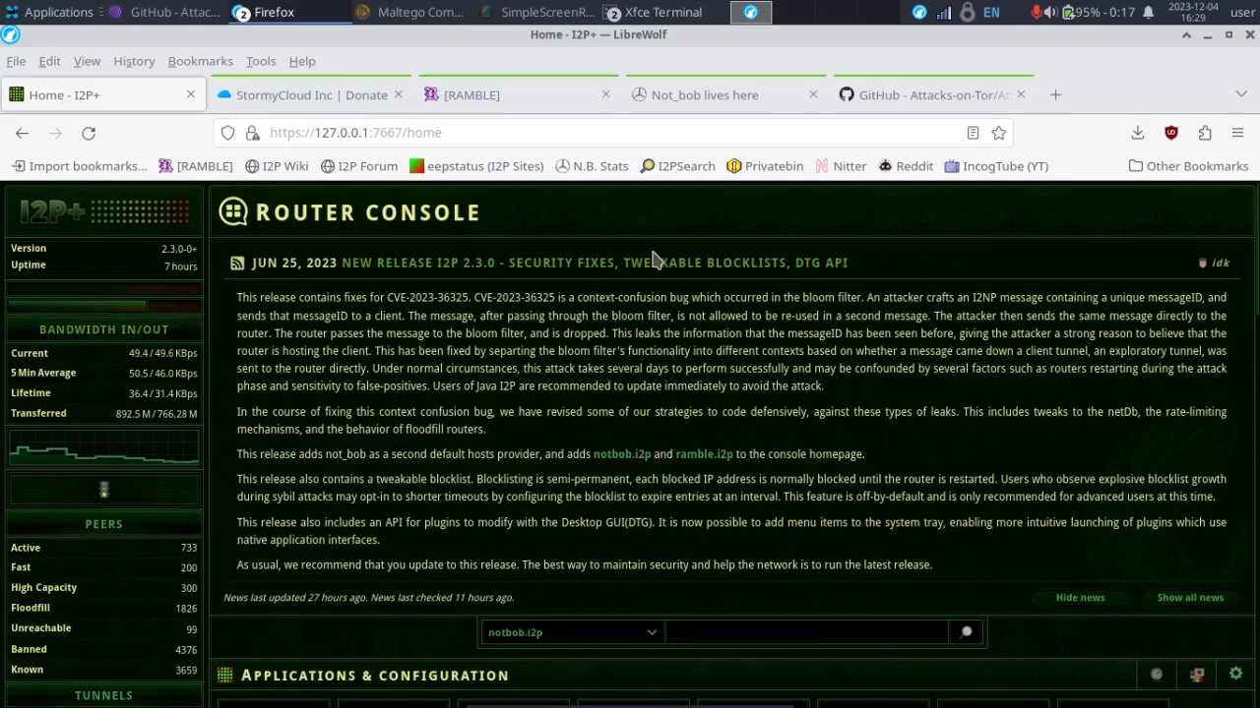
{"action": "mouse_move", "coordinate": [657, 350]}
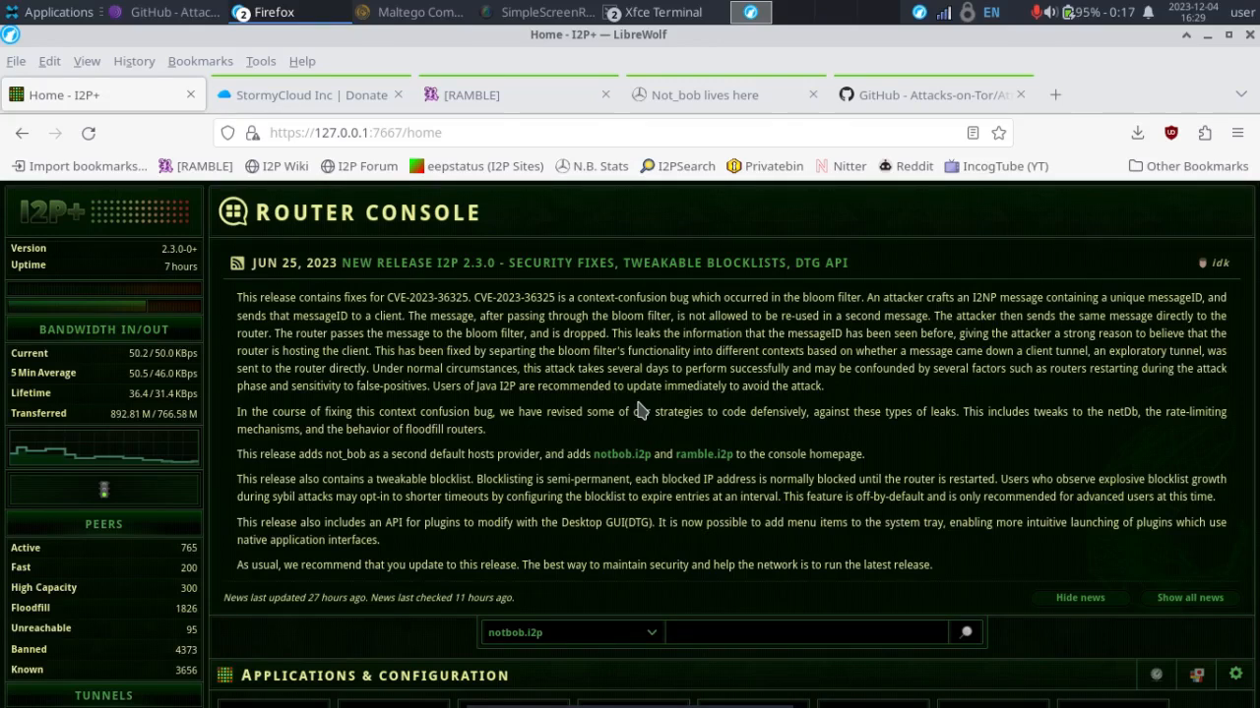
{"action": "mouse_move", "coordinate": [480, 376]}
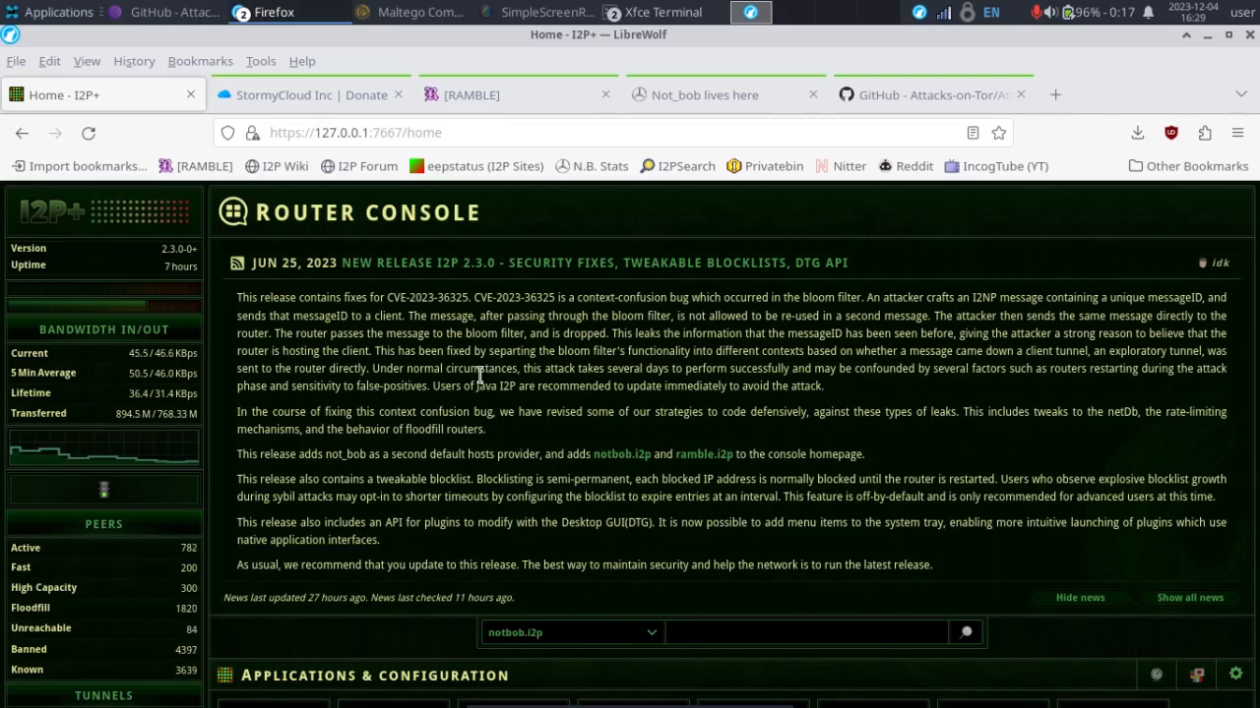
{"action": "mouse_move", "coordinate": [126, 575]}
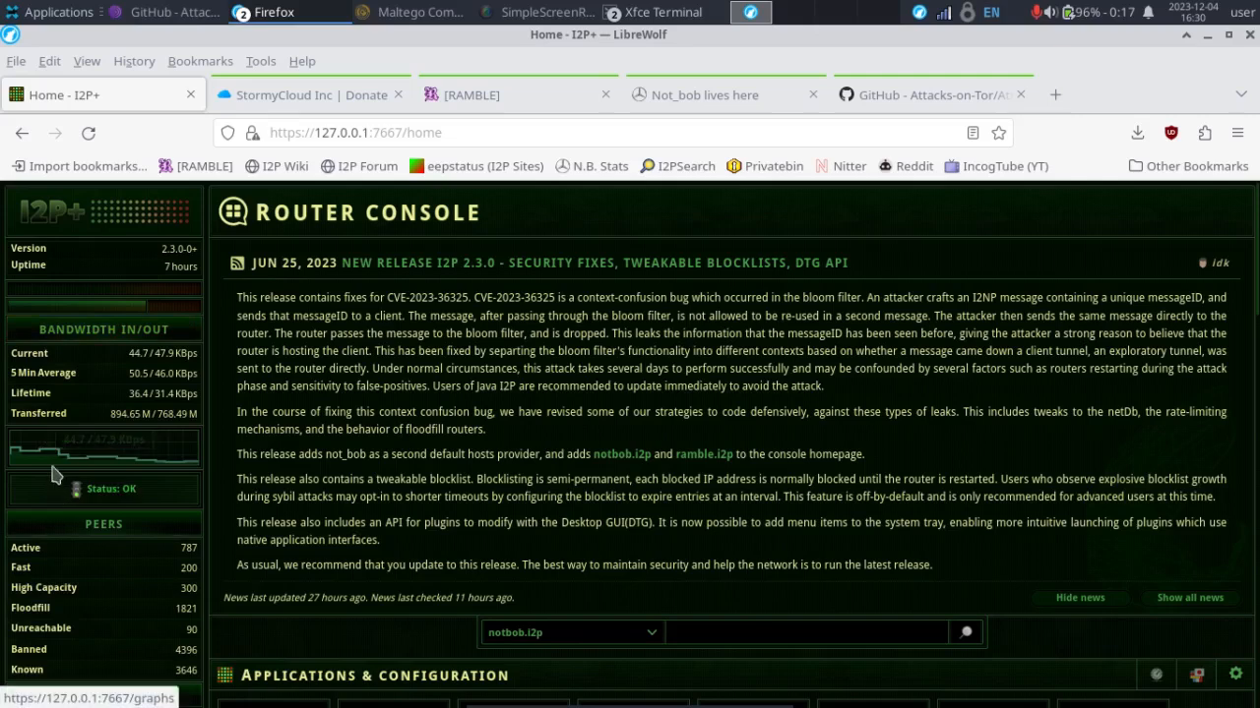
{"action": "mouse_move", "coordinate": [110, 449]}
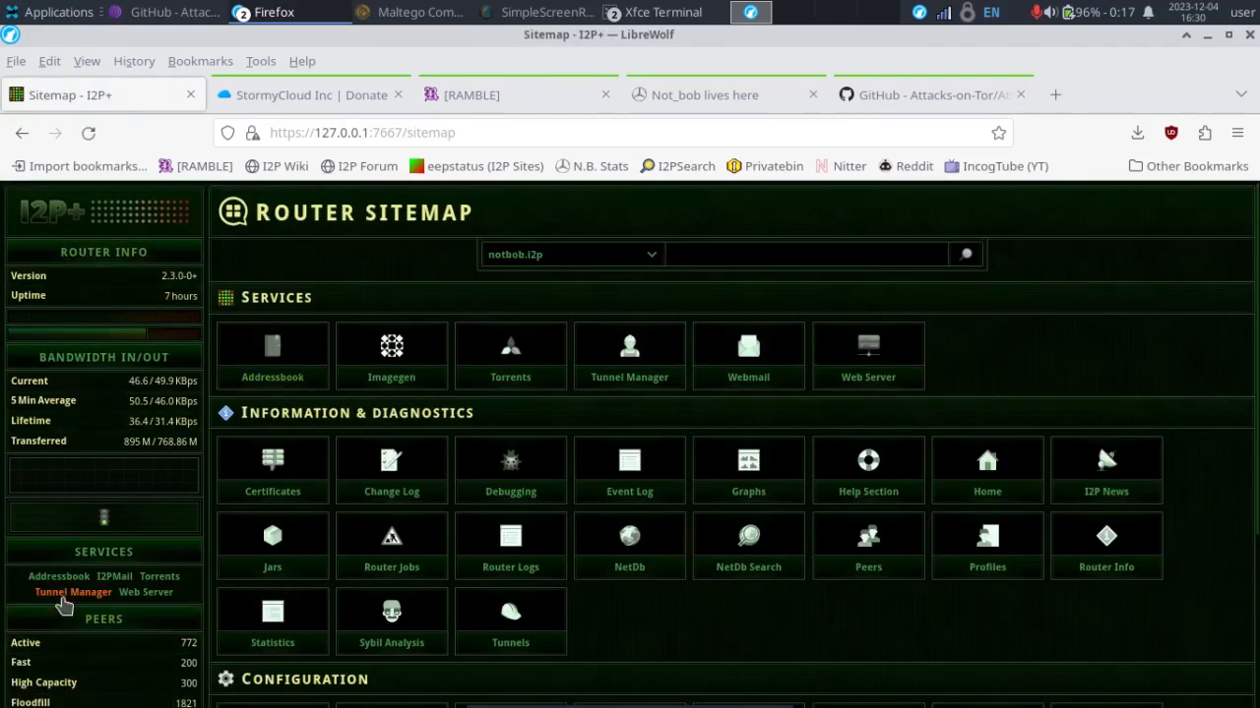
Step: Show the I2P Tunnel Manager with the HTTP proxy client on 127.0.0.1:4444
{"action": "left_click", "coordinate": [71, 592]}
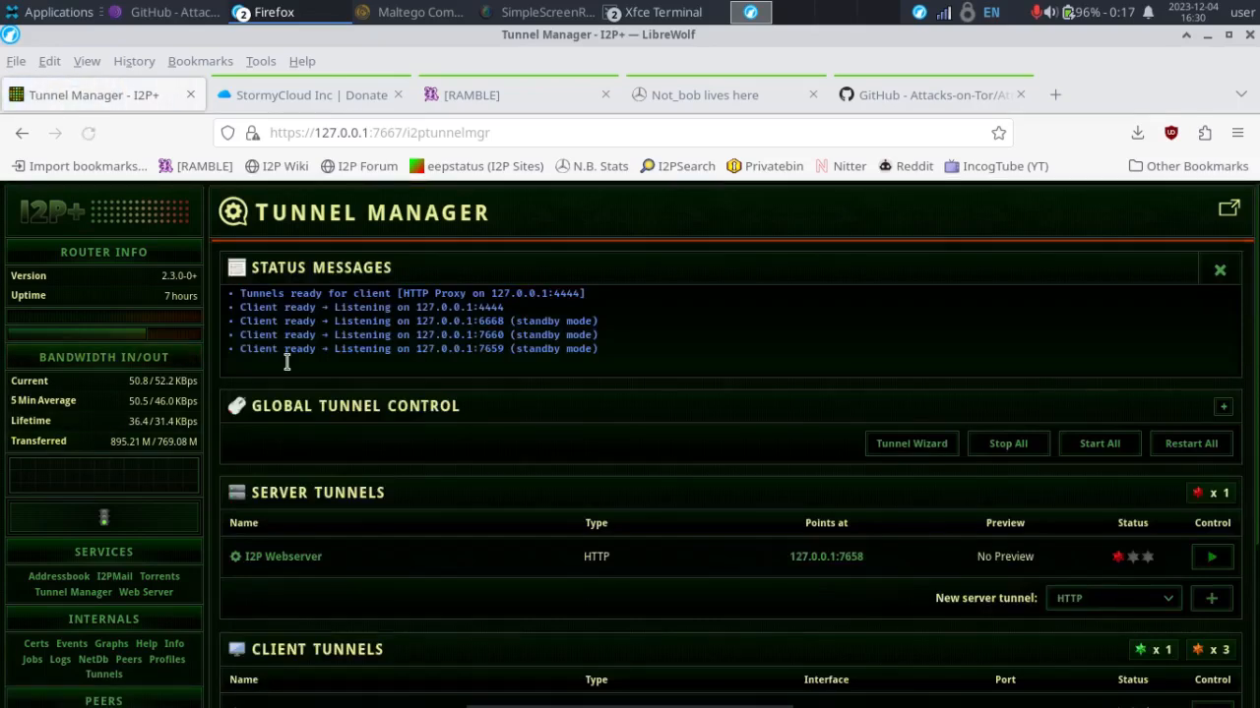
{"action": "scroll", "scroll_direction": "down", "scroll_amount": 3}
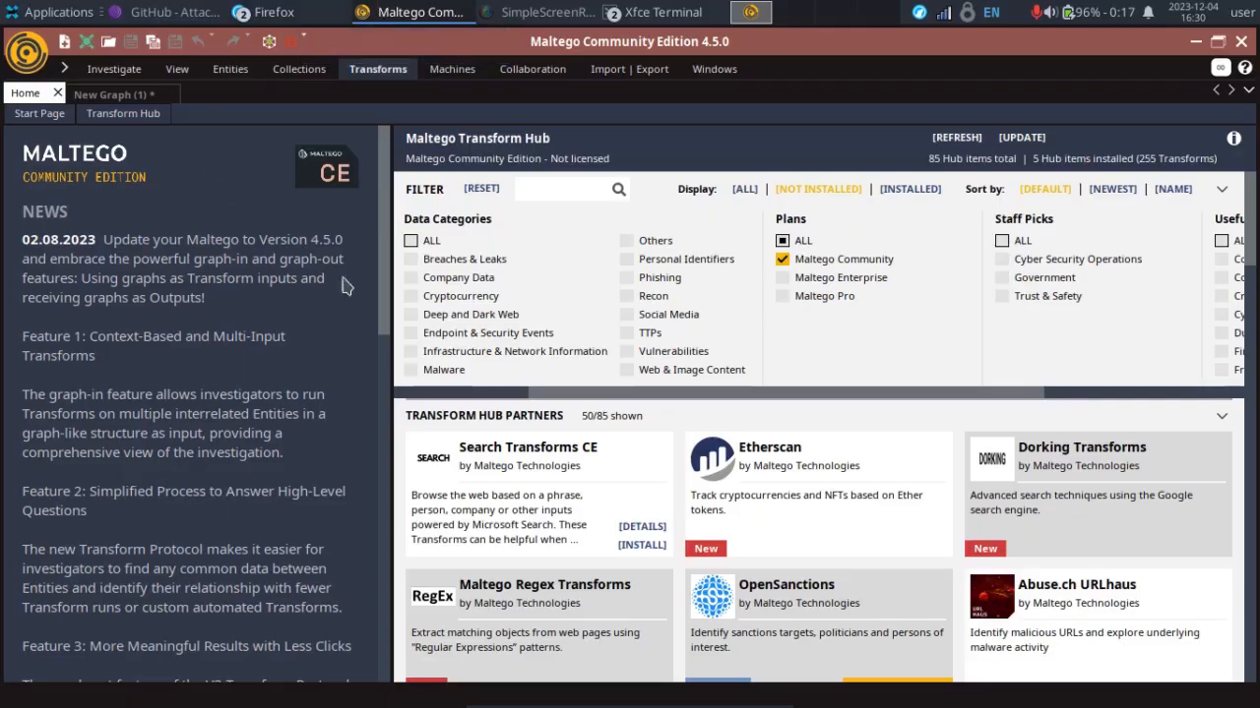
Step: Test the 127.0.0.1:4444 proxy connection in Maltego's General options and confirm with OK
{"action": "left_click", "coordinate": [27, 51]}
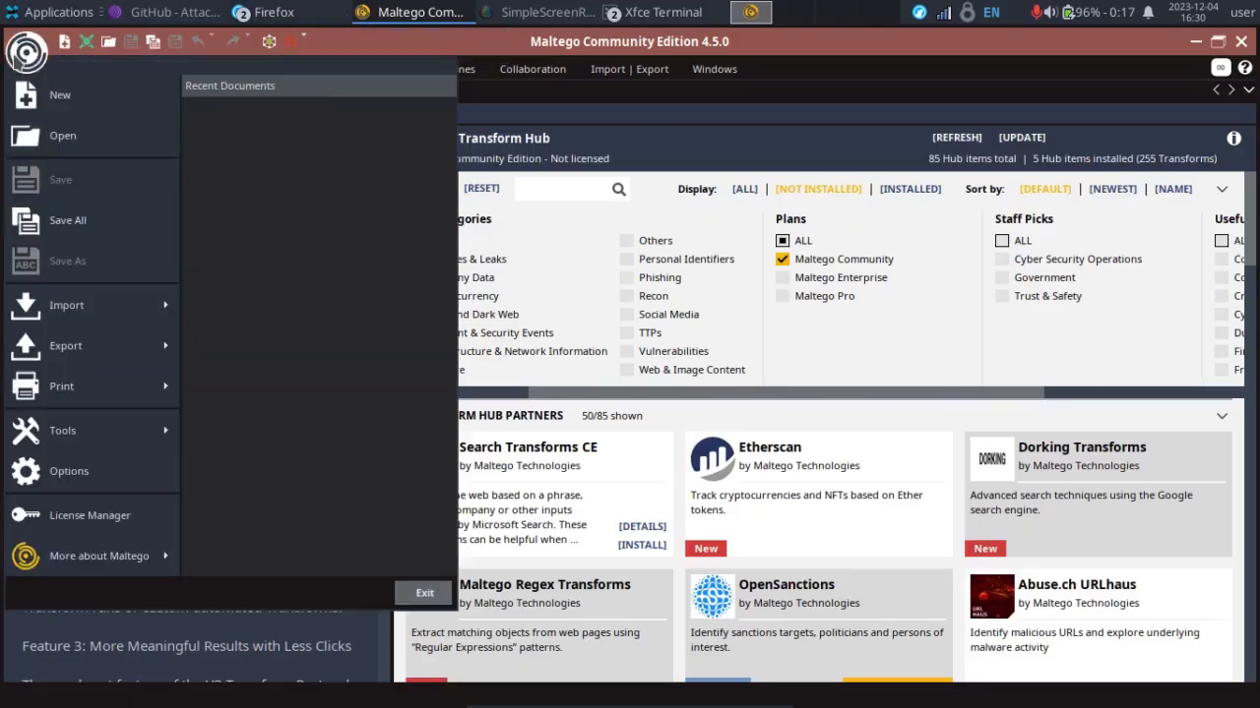
{"action": "left_click", "coordinate": [69, 472]}
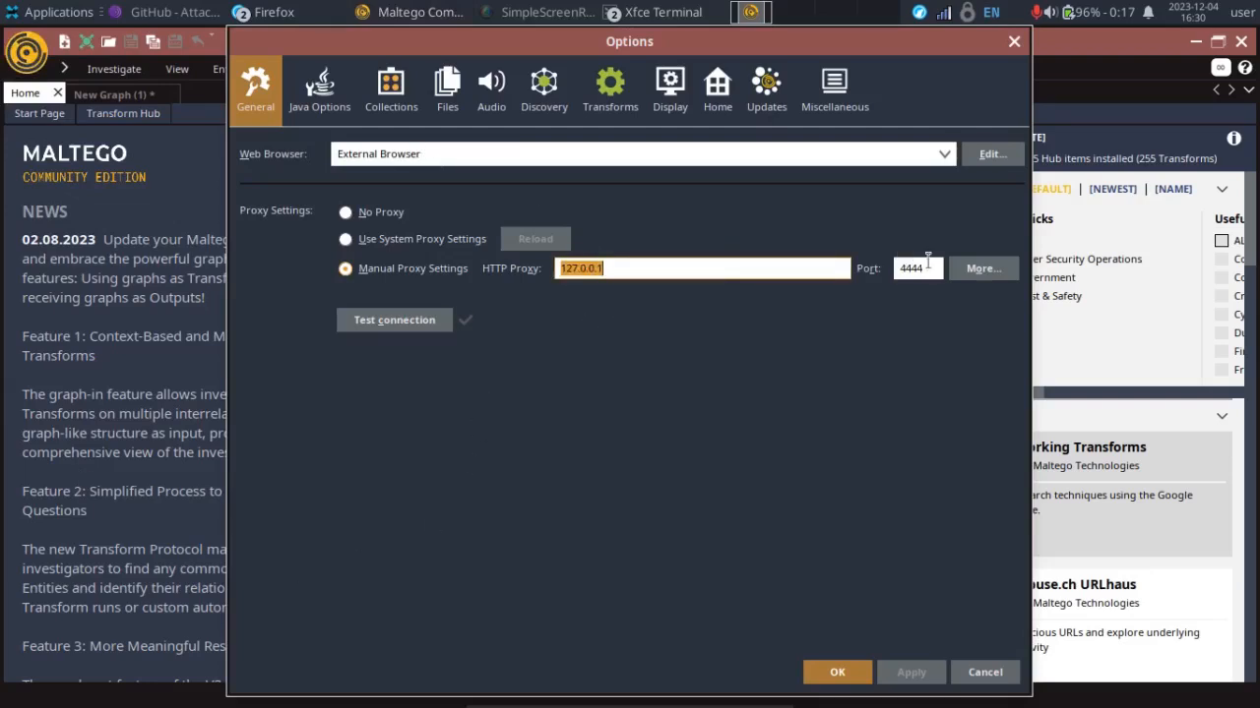
{"action": "mouse_move", "coordinate": [622, 315]}
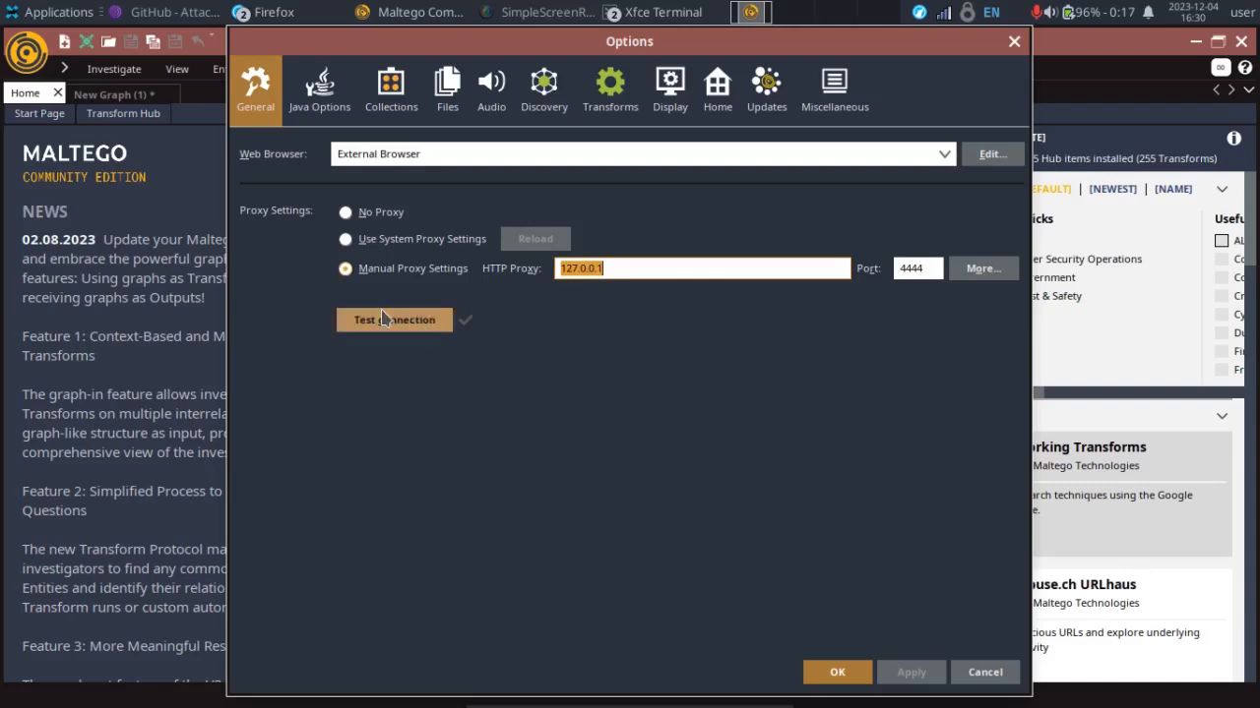
{"action": "left_click", "coordinate": [394, 318]}
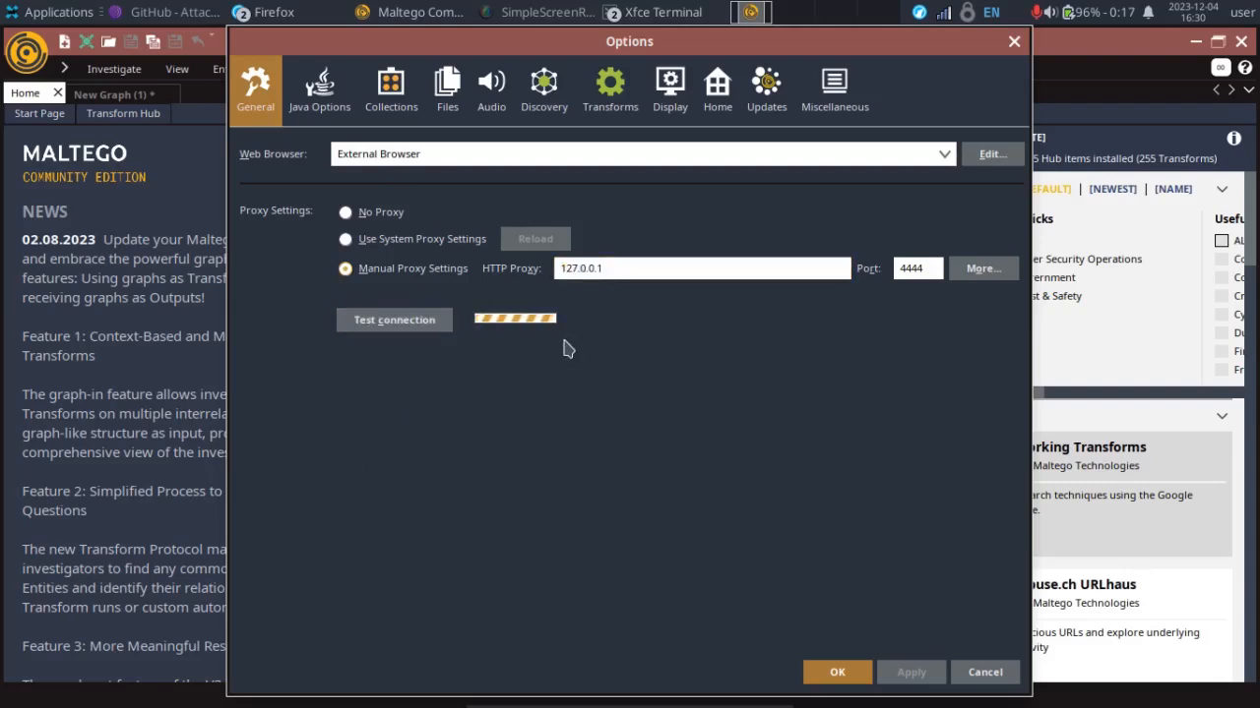
{"action": "left_click", "coordinate": [394, 319]}
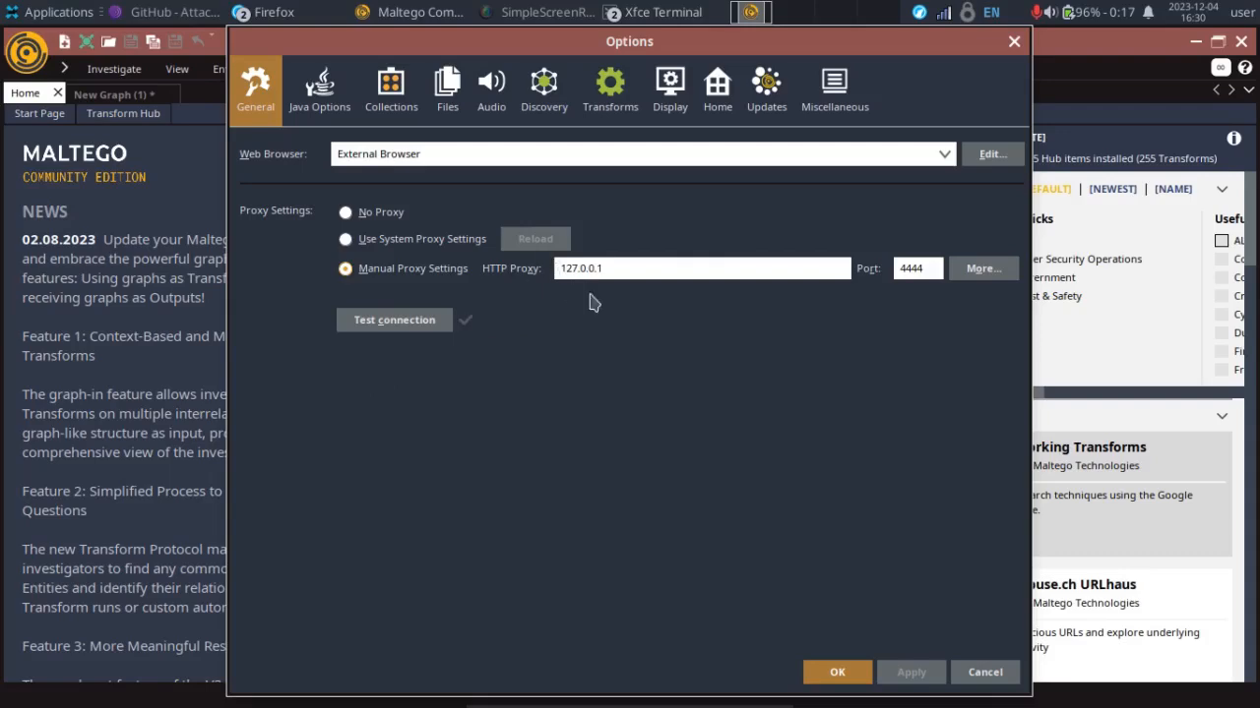
{"action": "left_click", "coordinate": [836, 673]}
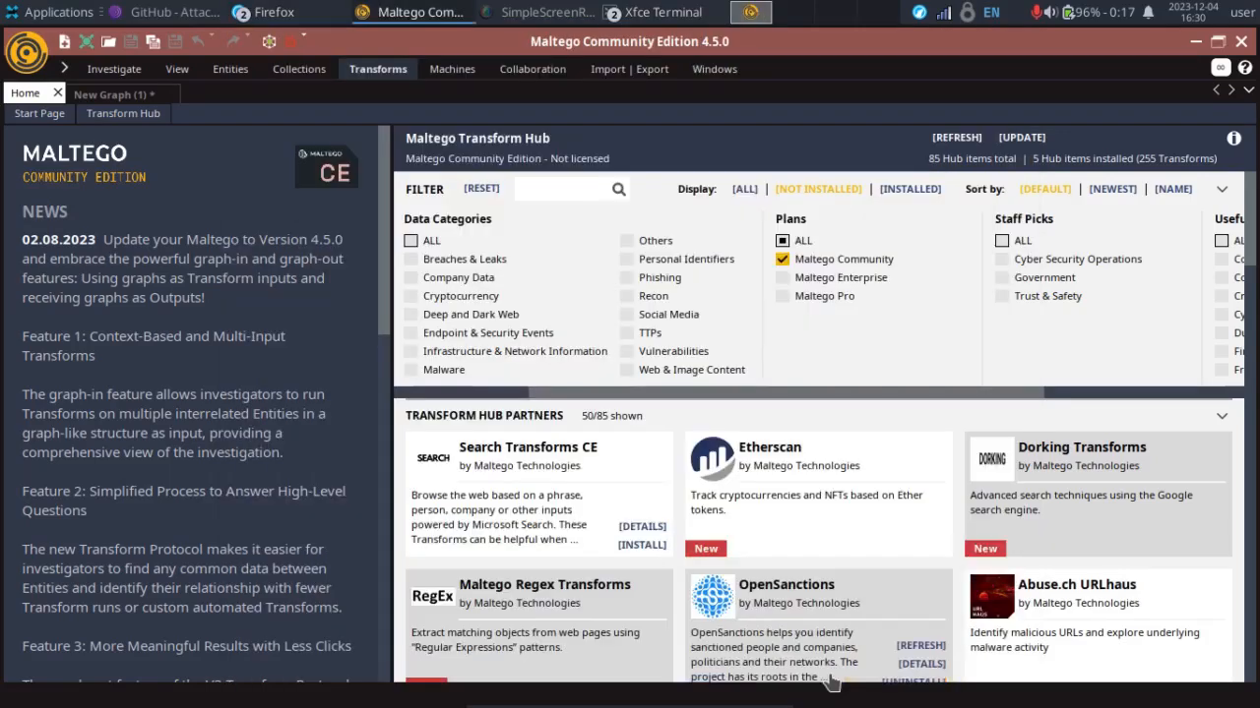